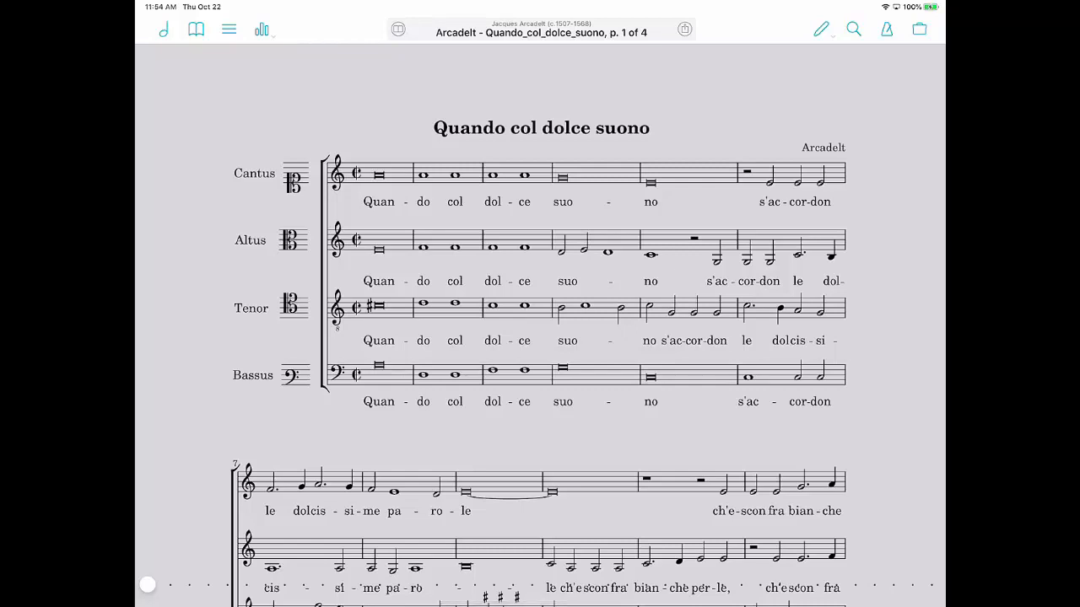
Step: Jump from the first piece to the Contents page listing the 20 pieces, composers and pages
{"action": "left_click", "coordinate": [164, 28]}
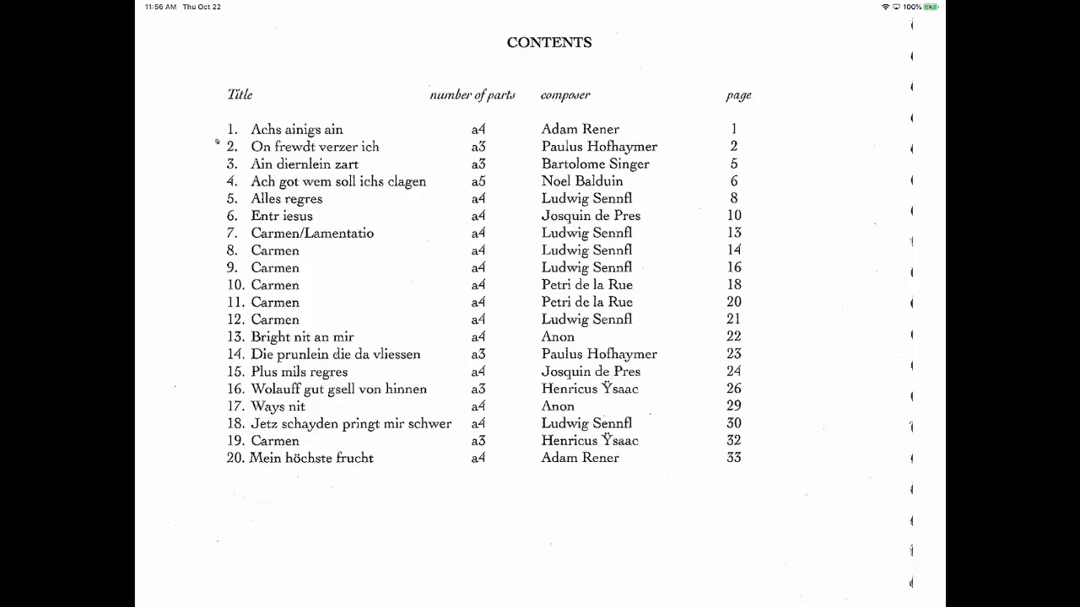
{"action": "mouse_move", "coordinate": [844, 289]}
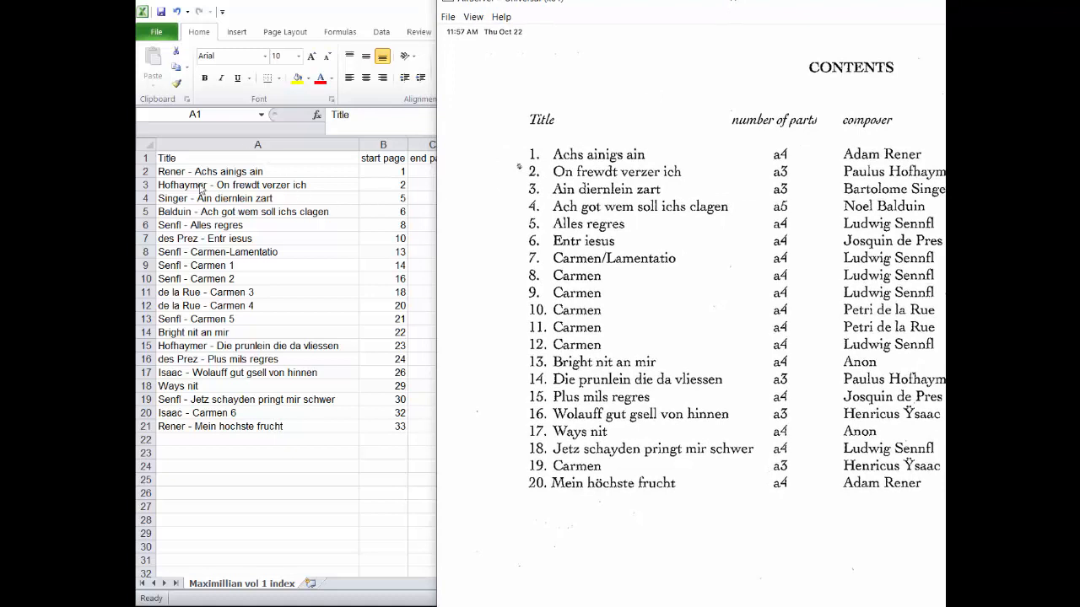
{"action": "mouse_move", "coordinate": [176, 184]}
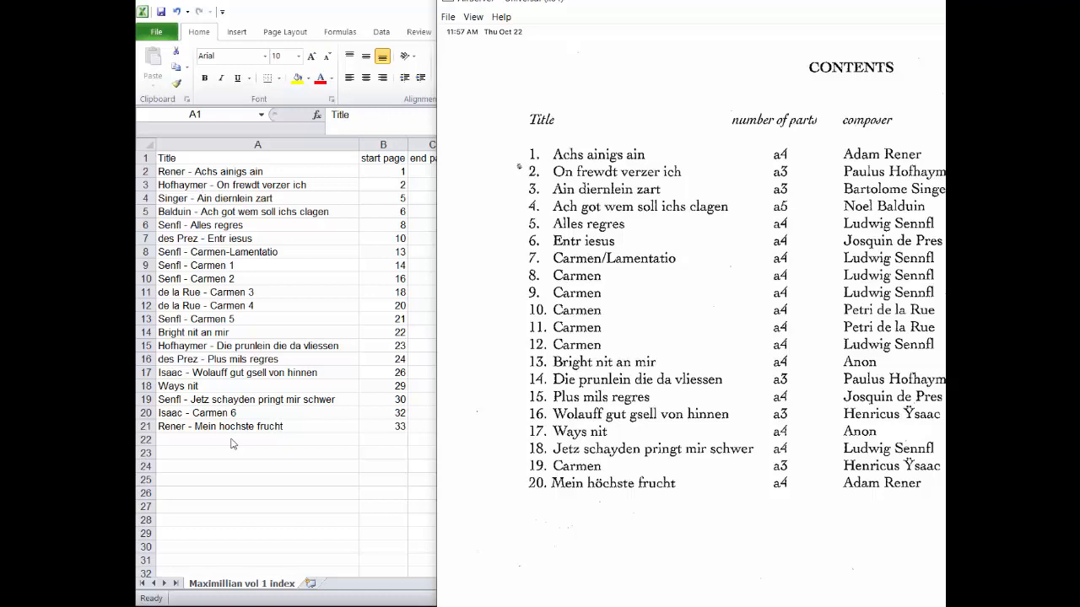
{"action": "mouse_move", "coordinate": [501, 43]}
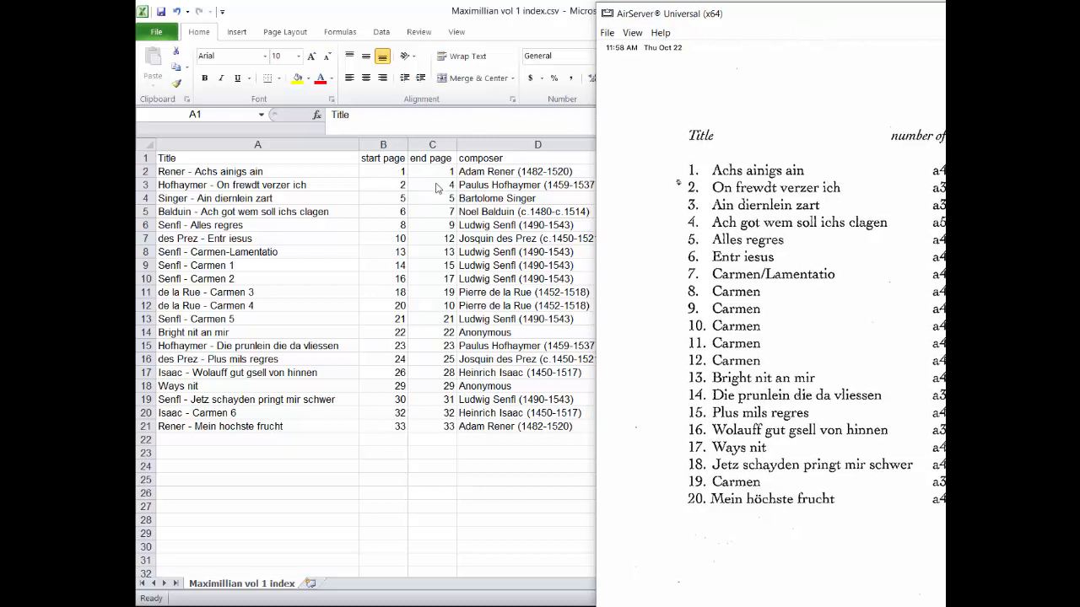
{"action": "mouse_move", "coordinate": [409, 186]}
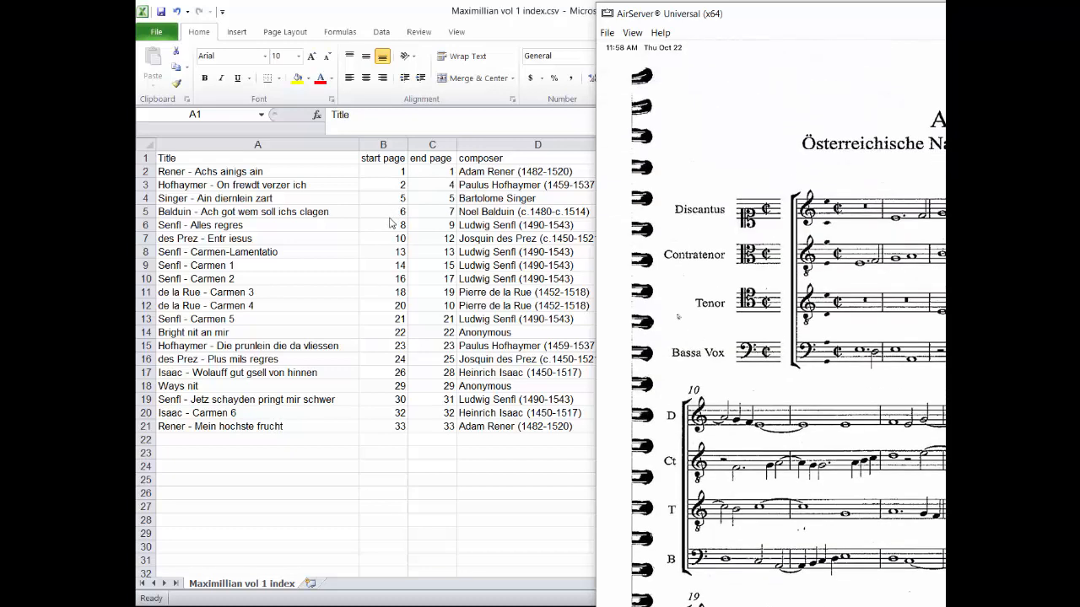
{"action": "mouse_move", "coordinate": [443, 217]}
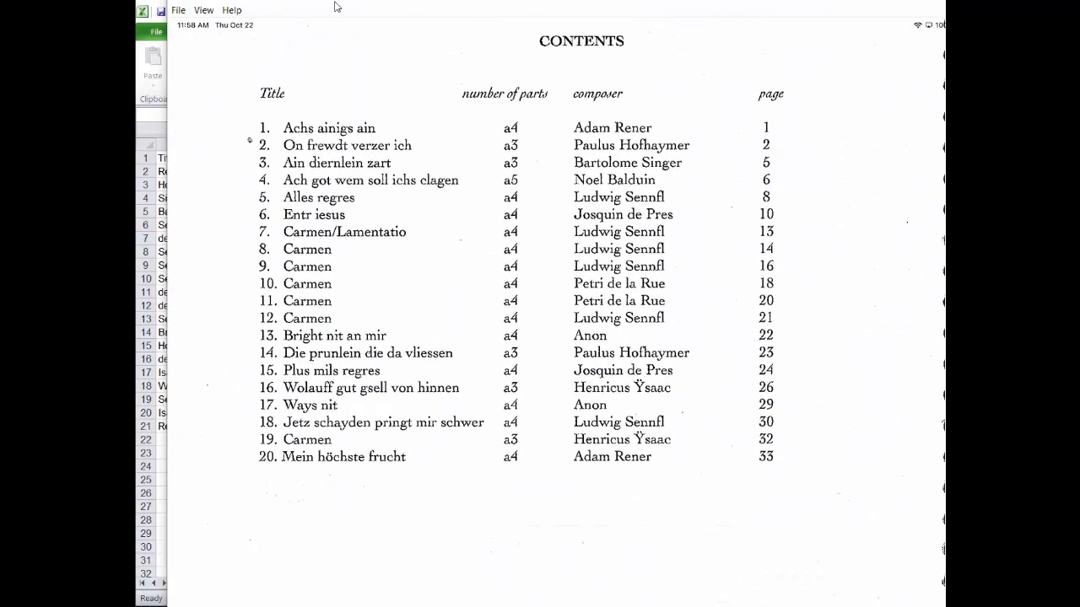
{"action": "mouse_move", "coordinate": [464, 202]}
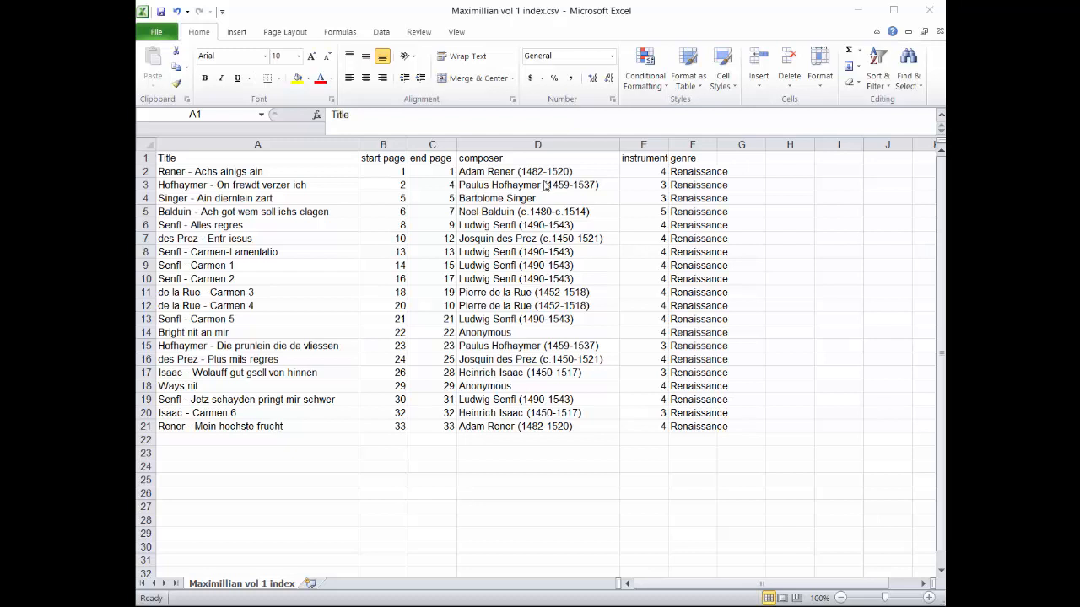
{"action": "mouse_move", "coordinate": [545, 187]}
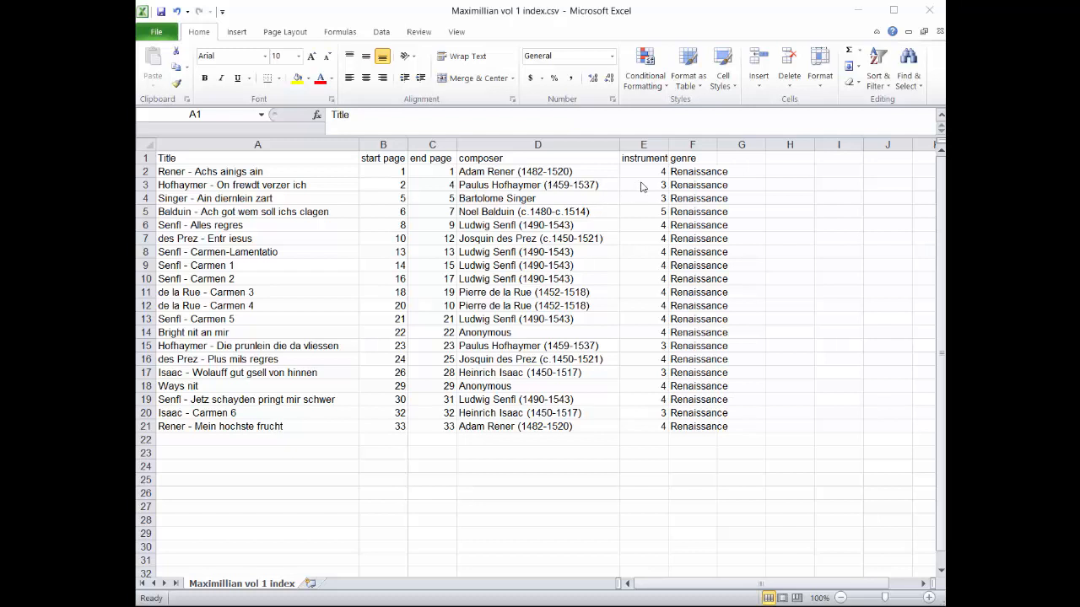
{"action": "mouse_move", "coordinate": [651, 350]}
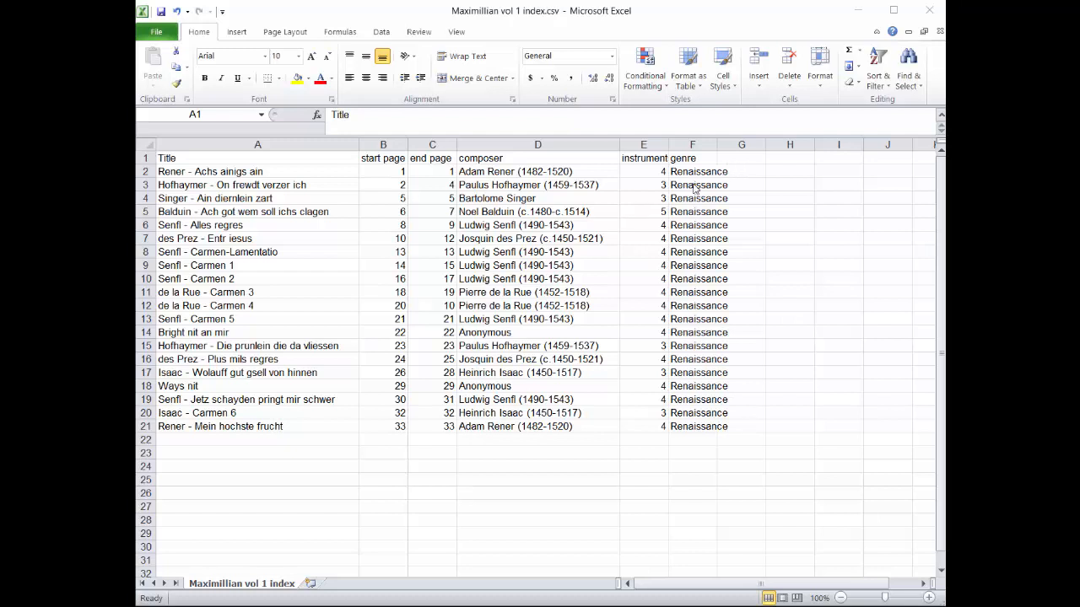
{"action": "mouse_move", "coordinate": [739, 441]}
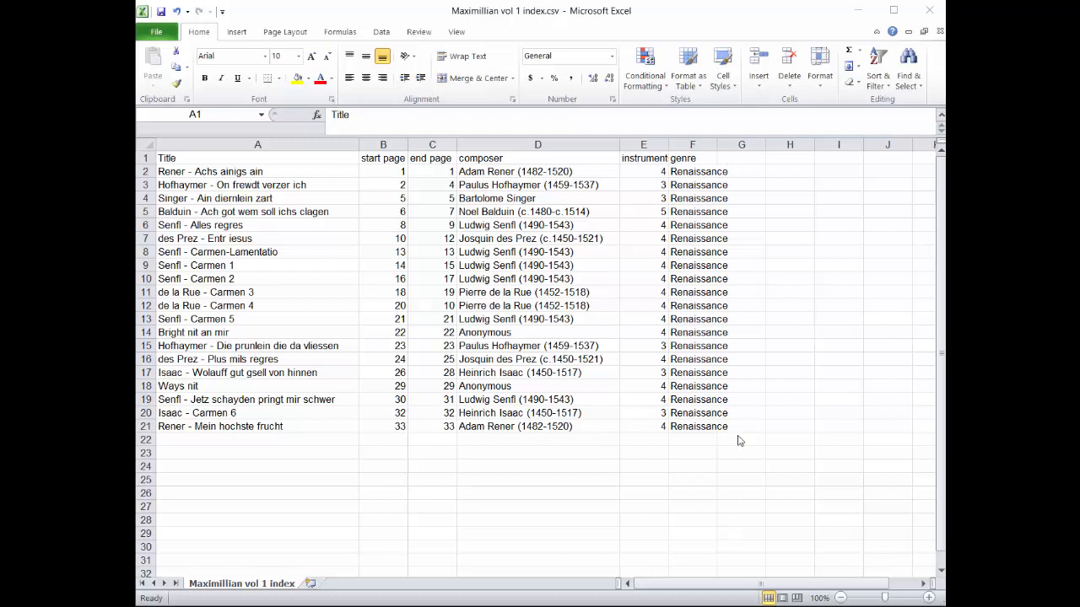
{"action": "mouse_move", "coordinate": [715, 200]}
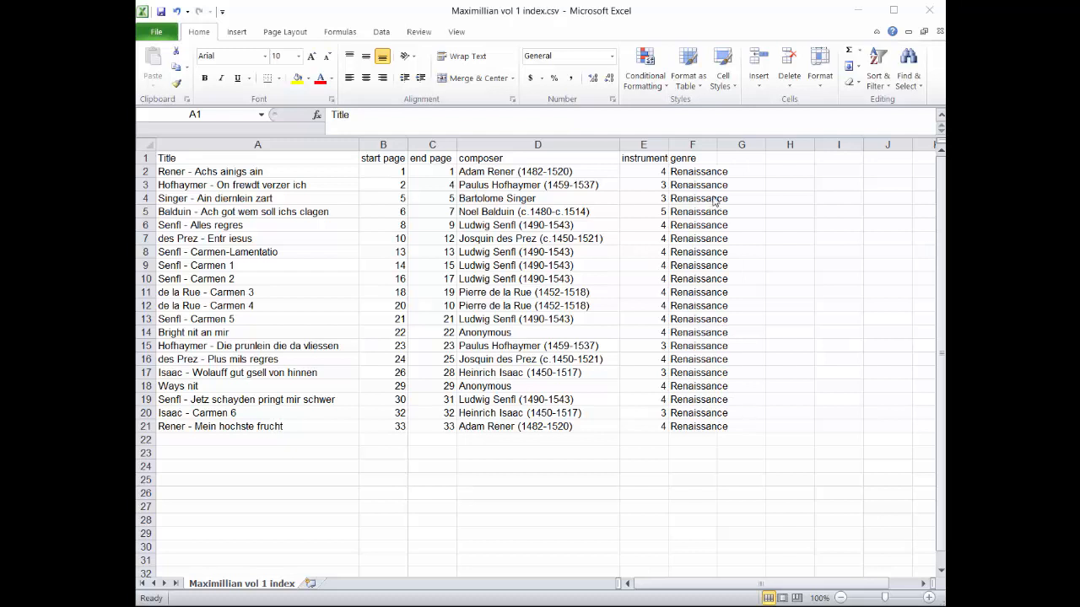
{"action": "mouse_move", "coordinate": [719, 304]}
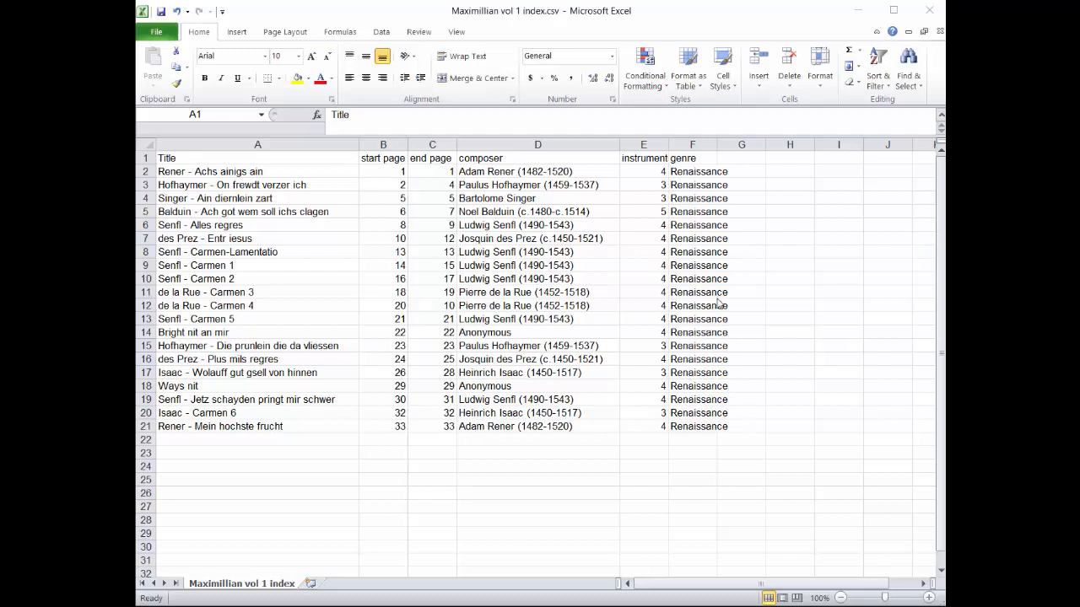
{"action": "mouse_move", "coordinate": [727, 260]}
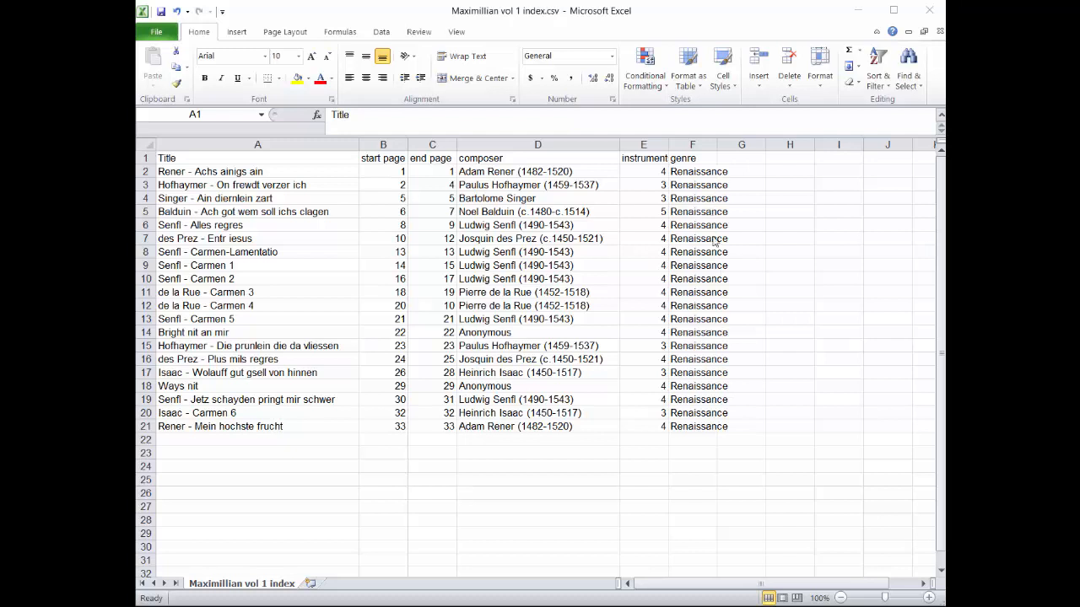
{"action": "mouse_move", "coordinate": [711, 409]}
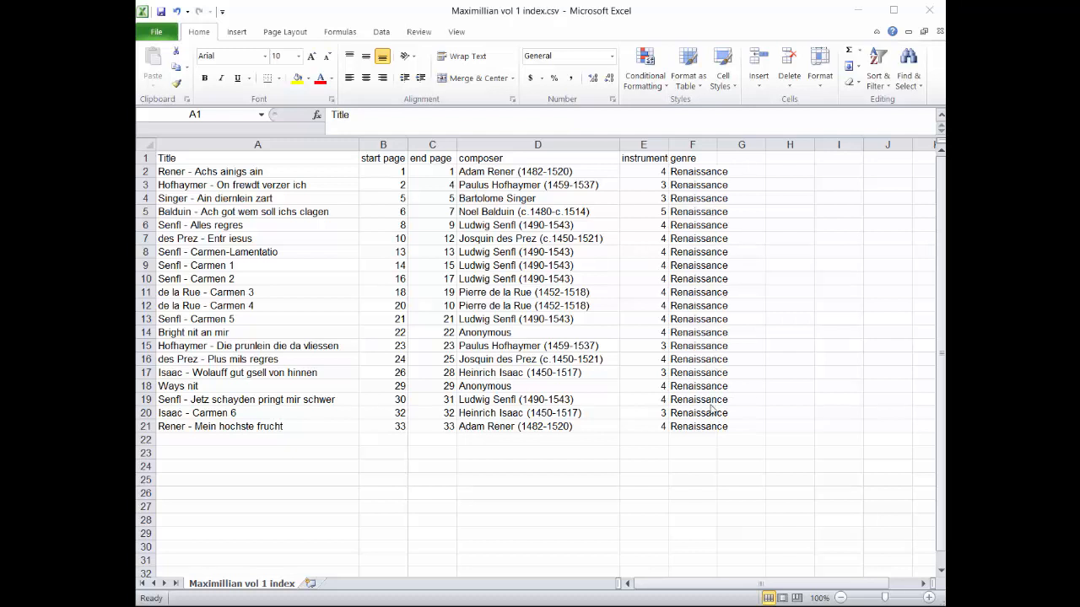
{"action": "mouse_move", "coordinate": [706, 437]}
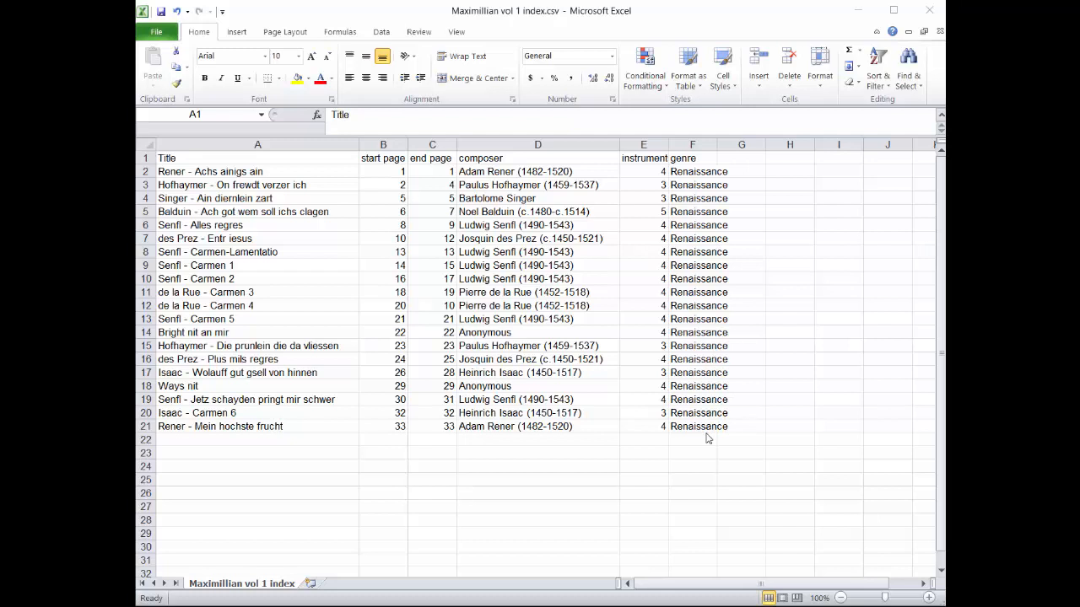
{"action": "mouse_move", "coordinate": [509, 491]}
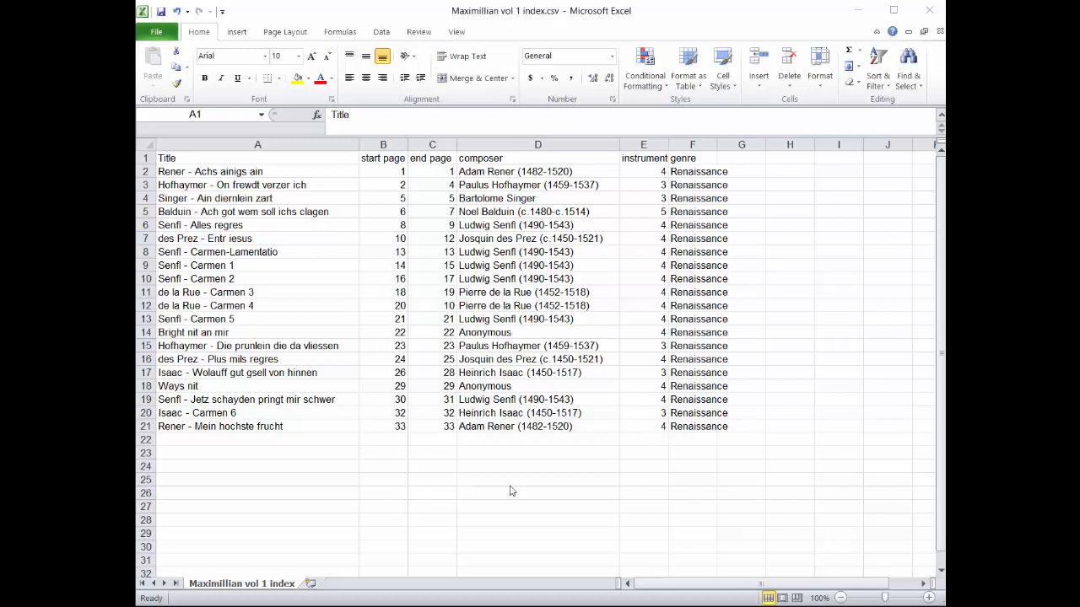
{"action": "mouse_move", "coordinate": [235, 259]}
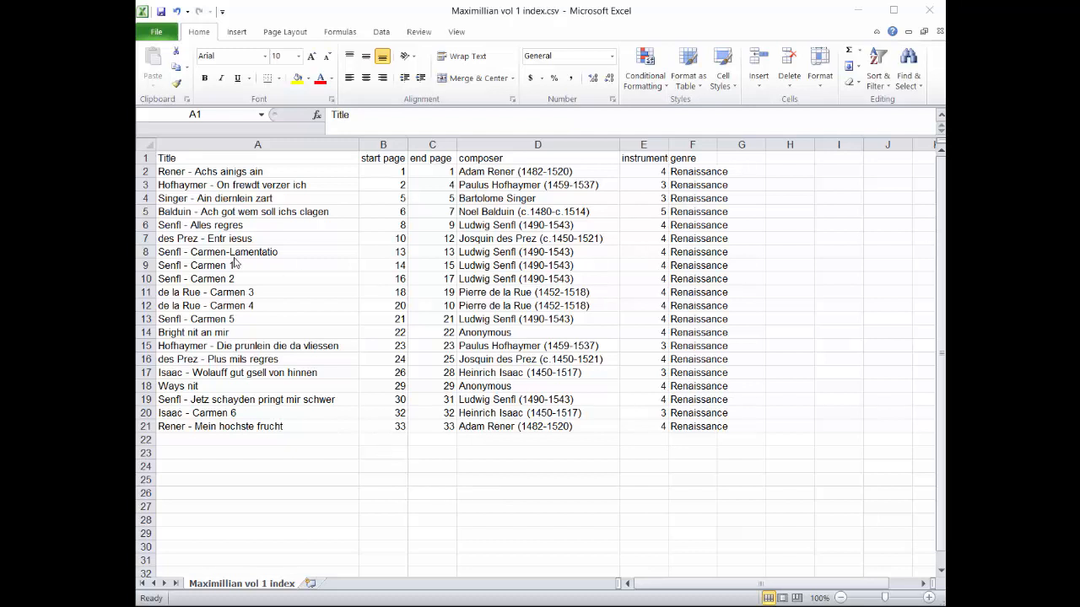
{"action": "mouse_move", "coordinate": [245, 198]}
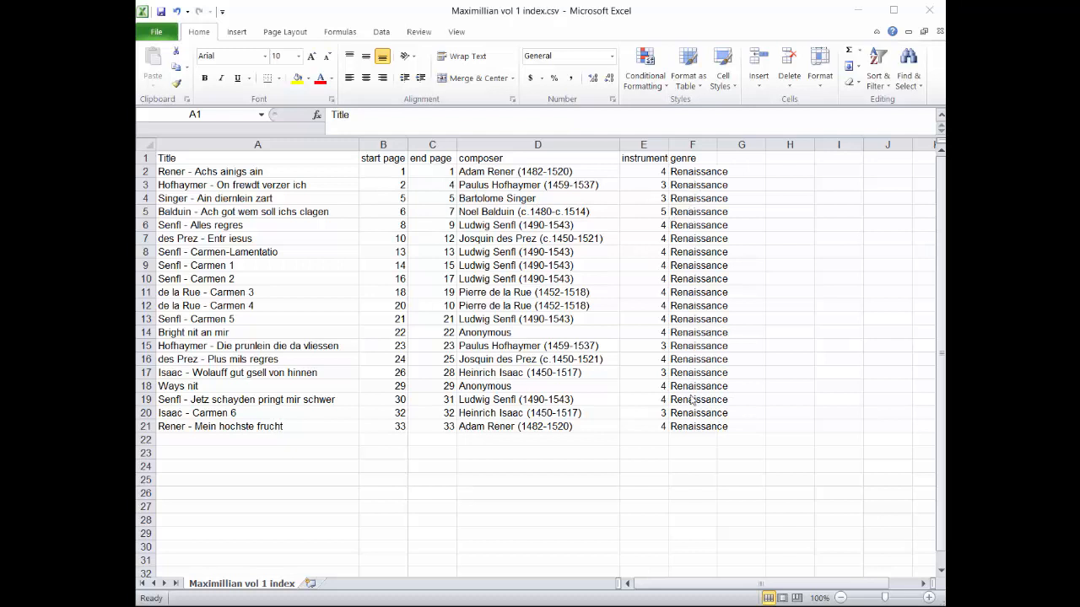
Step: Save over the existing Maximillian vol 1 index file in Dropbox, keeping it as CSV
{"action": "left_click", "coordinate": [156, 31]}
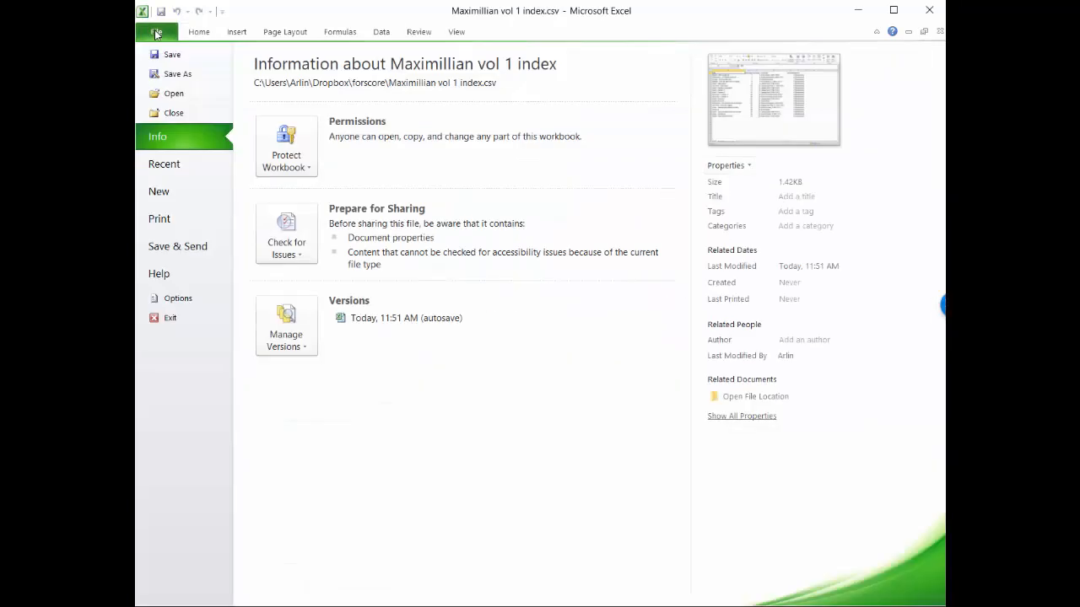
{"action": "mouse_move", "coordinate": [177, 75]}
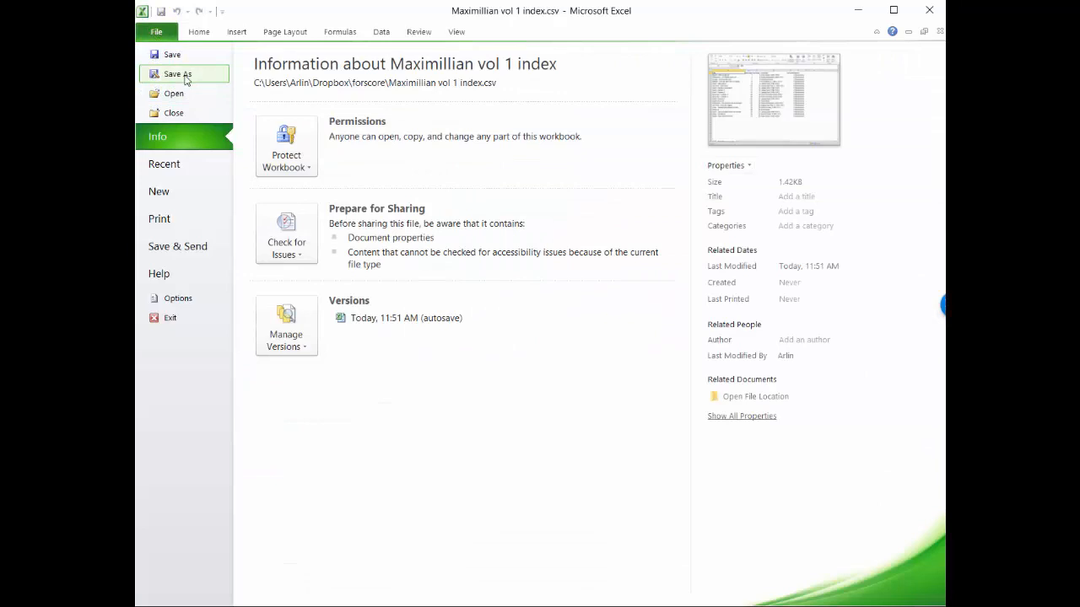
{"action": "left_click", "coordinate": [177, 74]}
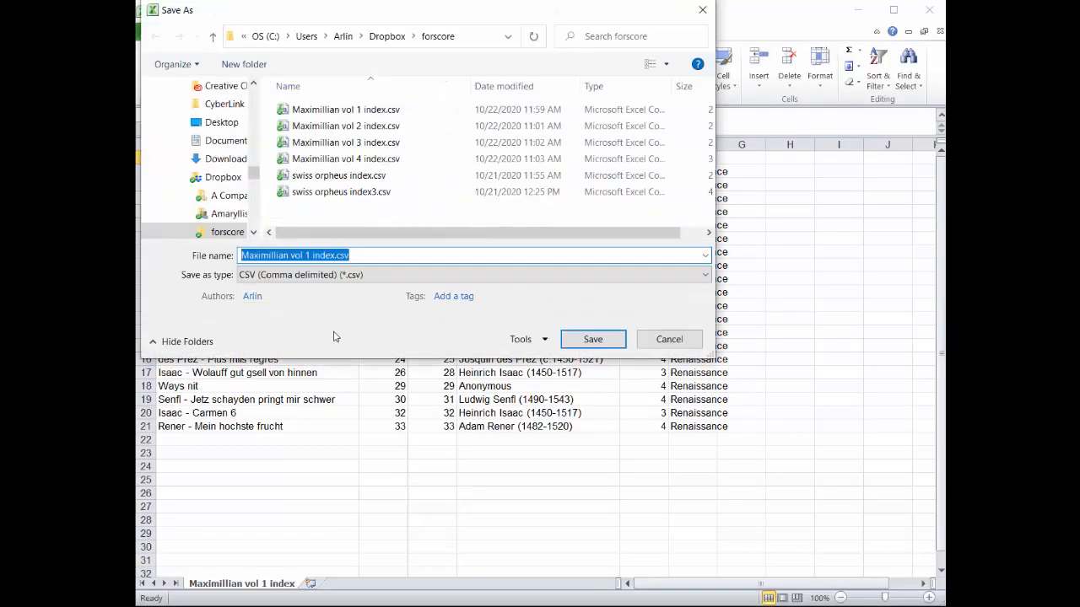
{"action": "mouse_move", "coordinate": [387, 36]}
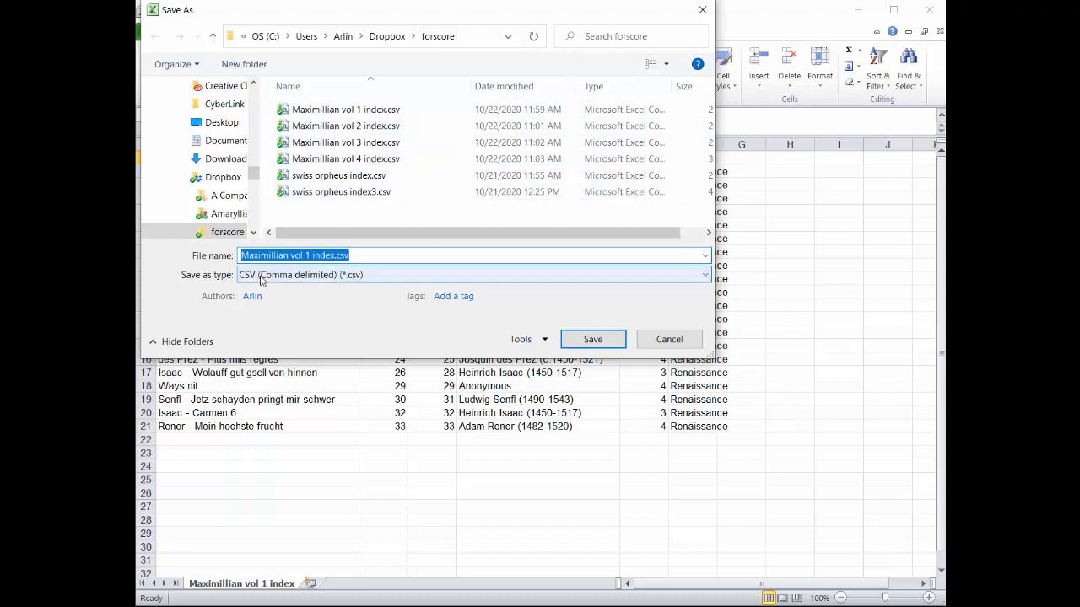
{"action": "mouse_move", "coordinate": [296, 285]}
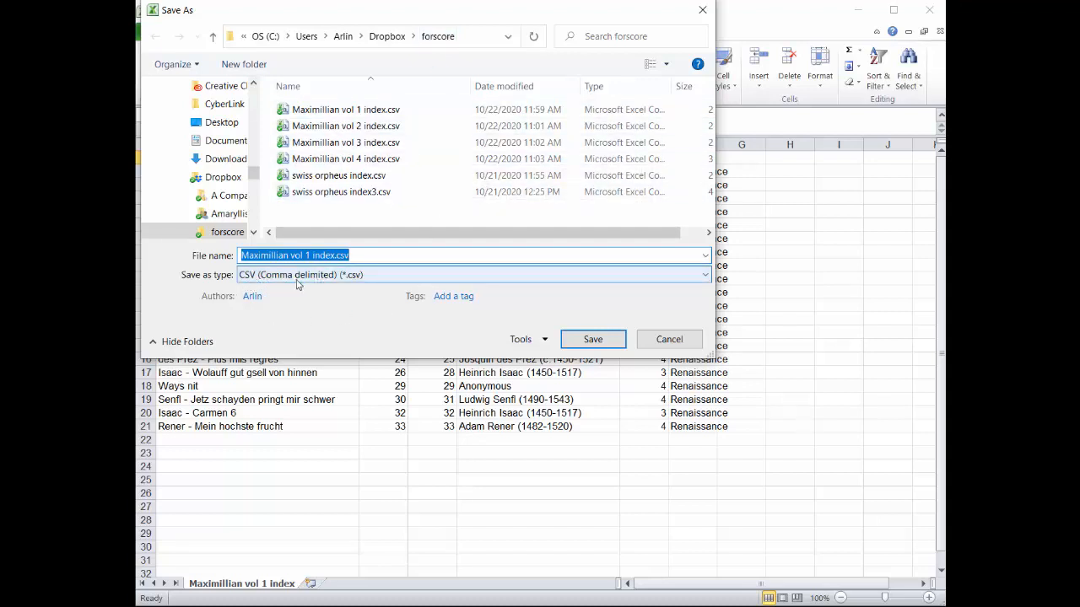
{"action": "mouse_move", "coordinate": [278, 280]}
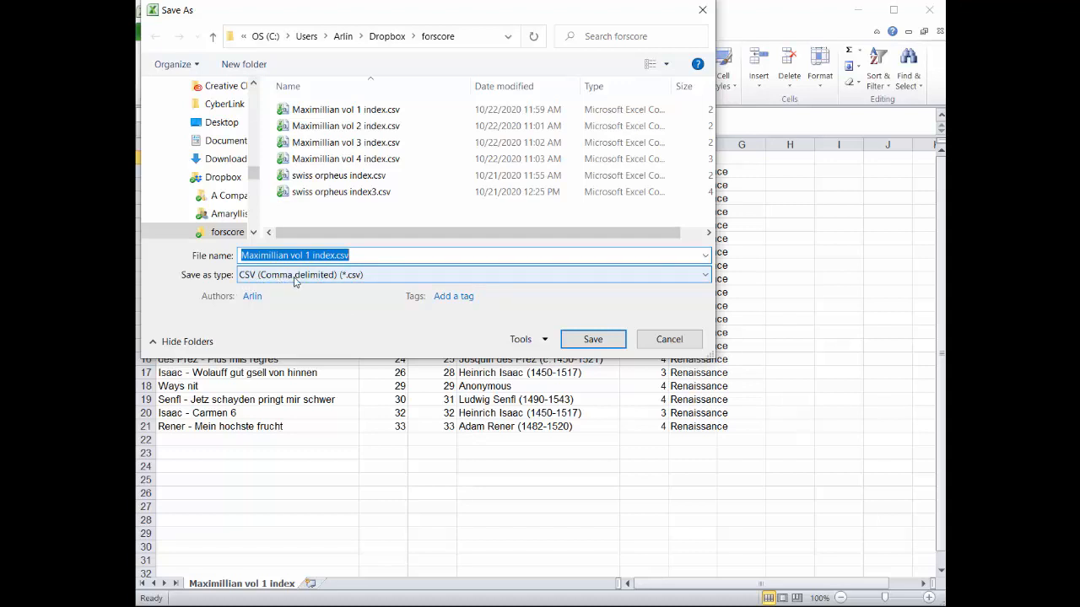
{"action": "mouse_move", "coordinate": [298, 285]}
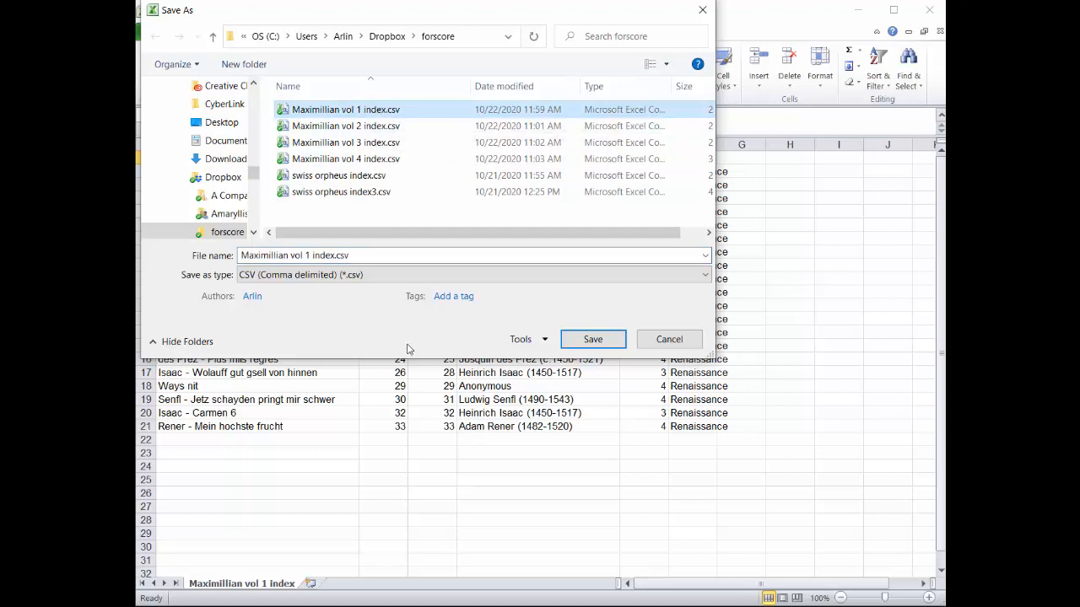
{"action": "left_click", "coordinate": [592, 339]}
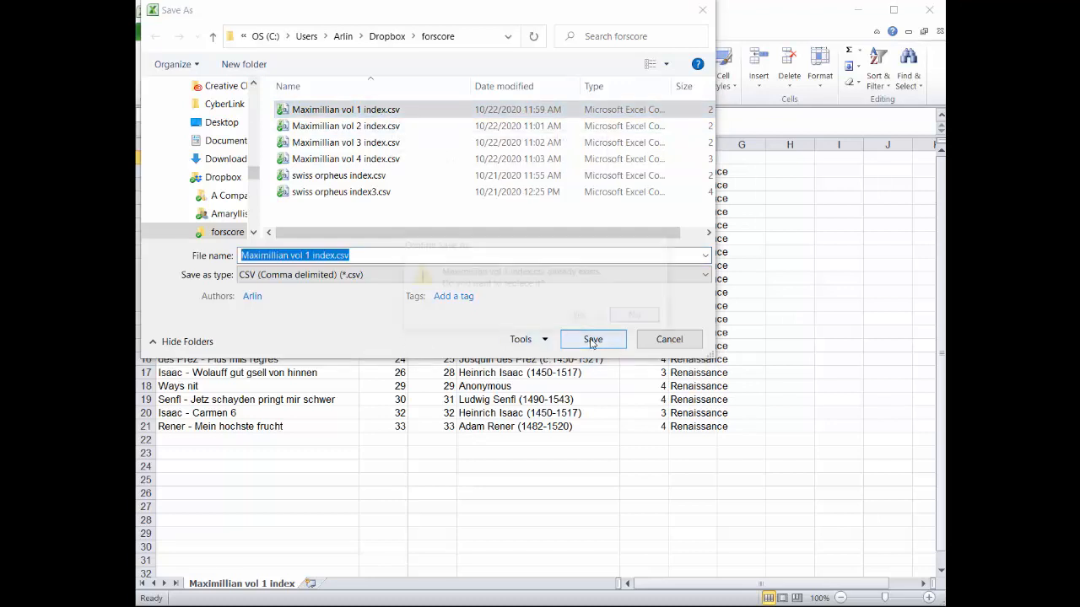
{"action": "left_click", "coordinate": [592, 339]}
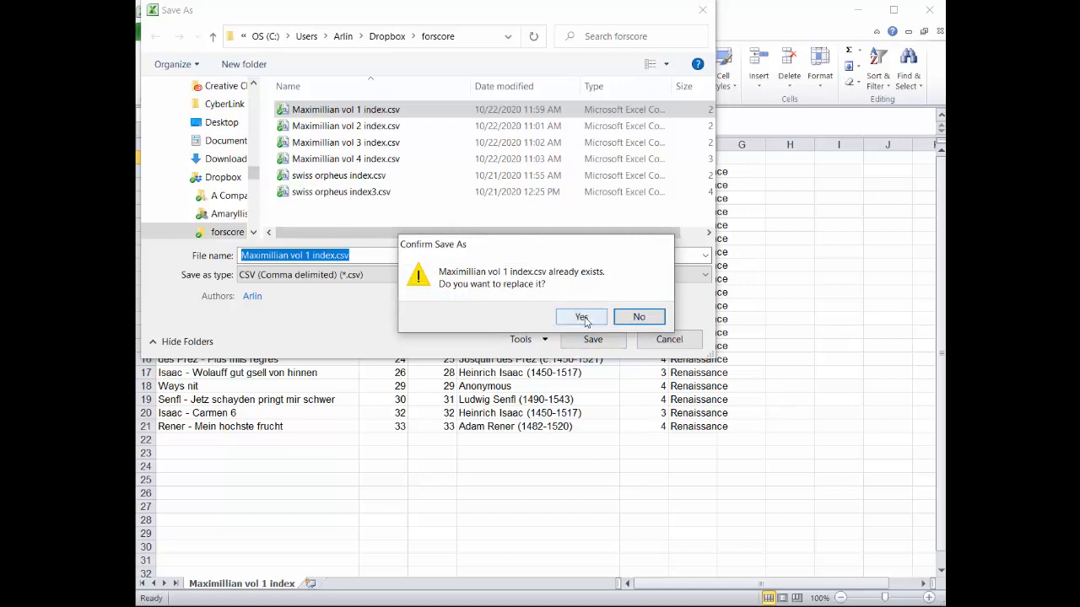
{"action": "left_click", "coordinate": [580, 316]}
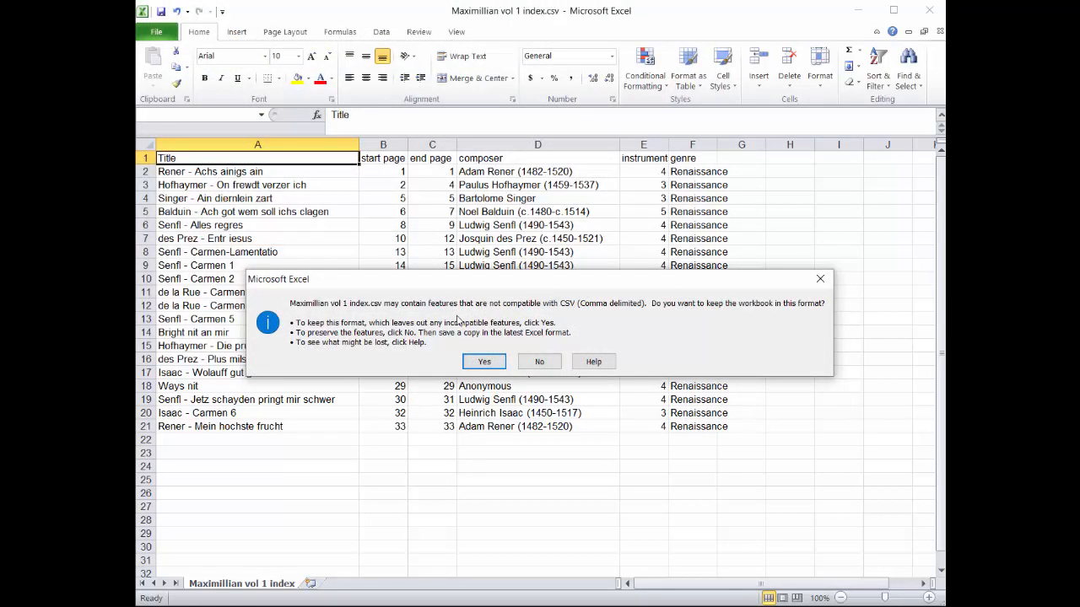
{"action": "mouse_move", "coordinate": [590, 328]}
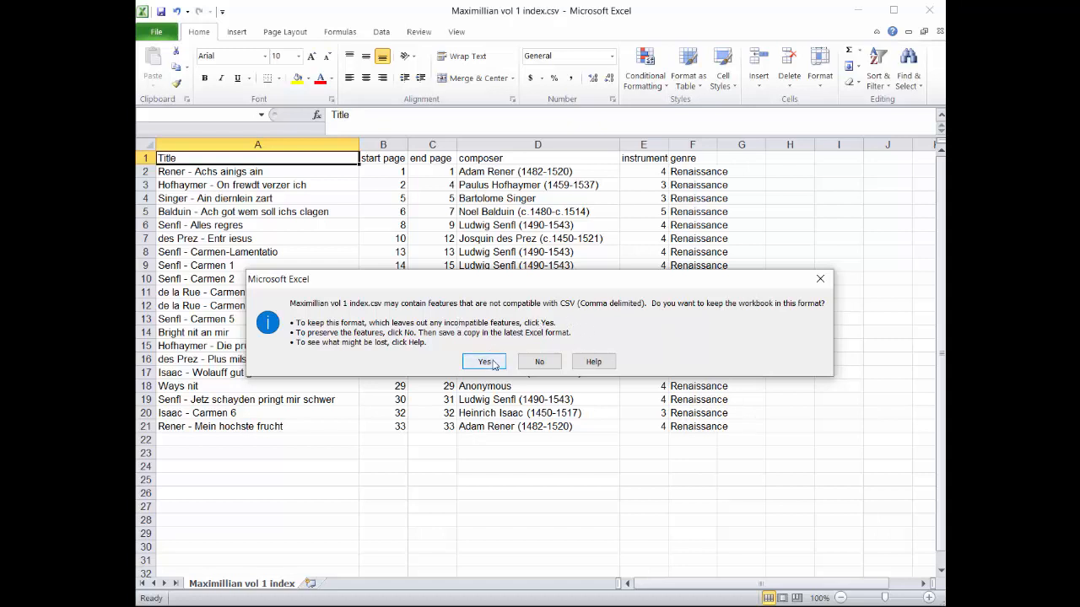
{"action": "left_click", "coordinate": [483, 361]}
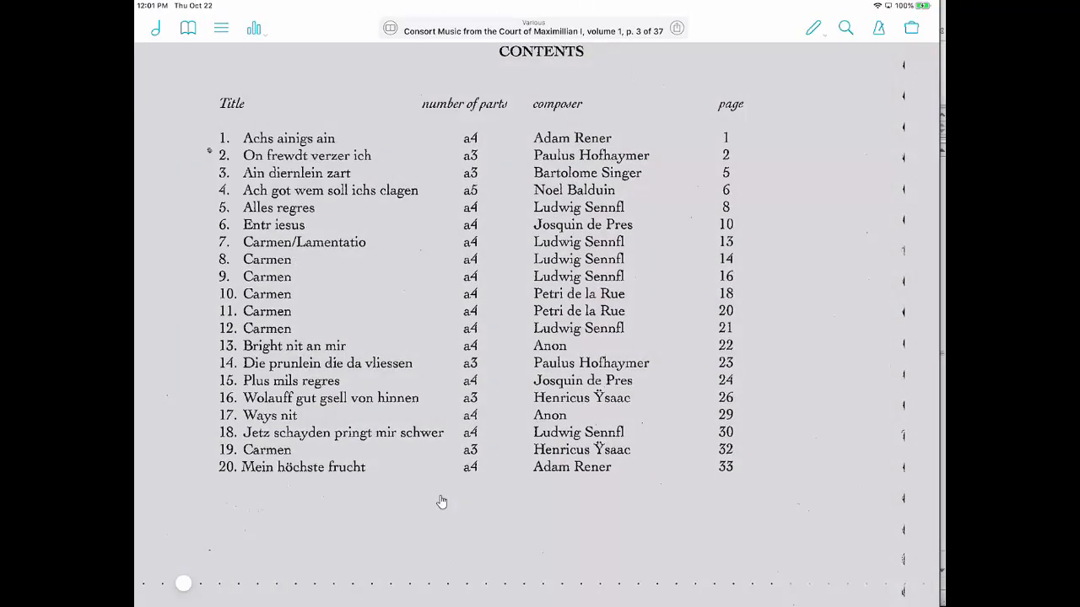
Step: Import 'Maximillian vol 1 index.csv' from the Dropbox forscore folder via Services
{"action": "left_click", "coordinate": [911, 27]}
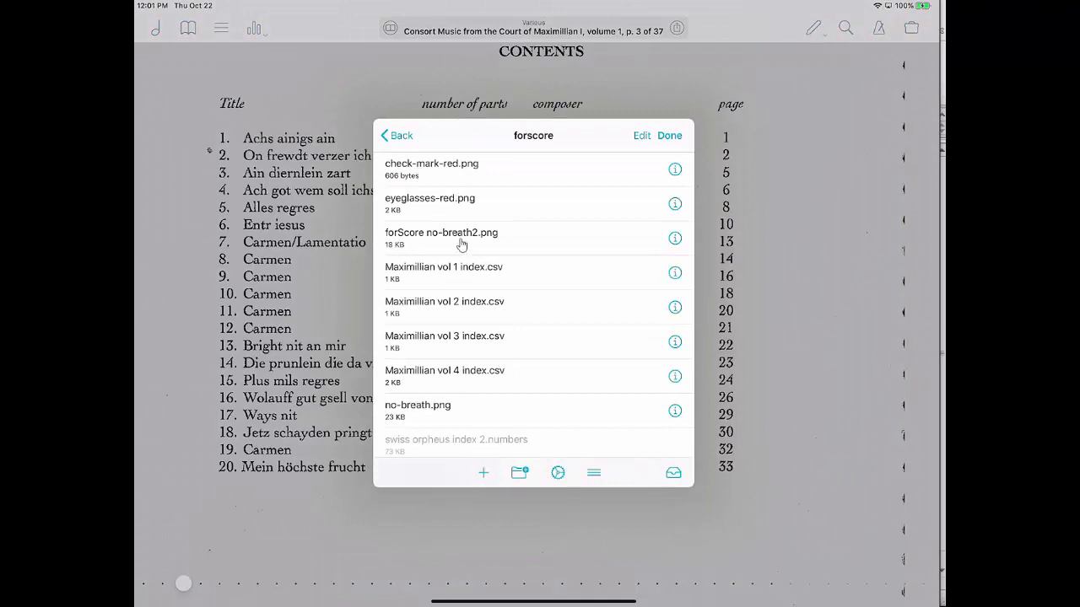
{"action": "mouse_move", "coordinate": [485, 302]}
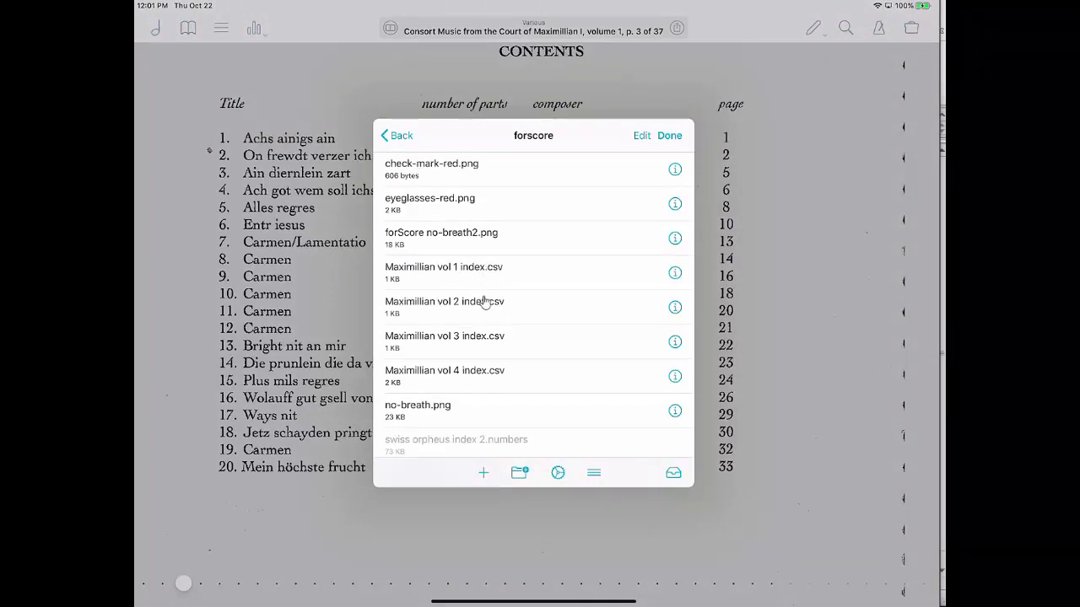
{"action": "left_click", "coordinate": [395, 135]}
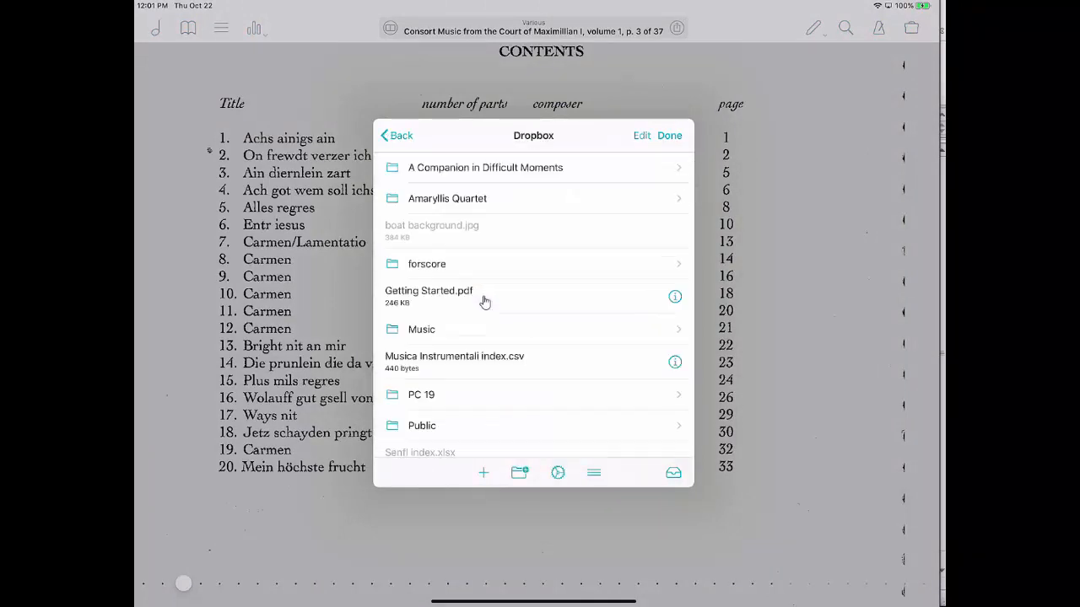
{"action": "left_click", "coordinate": [396, 135]}
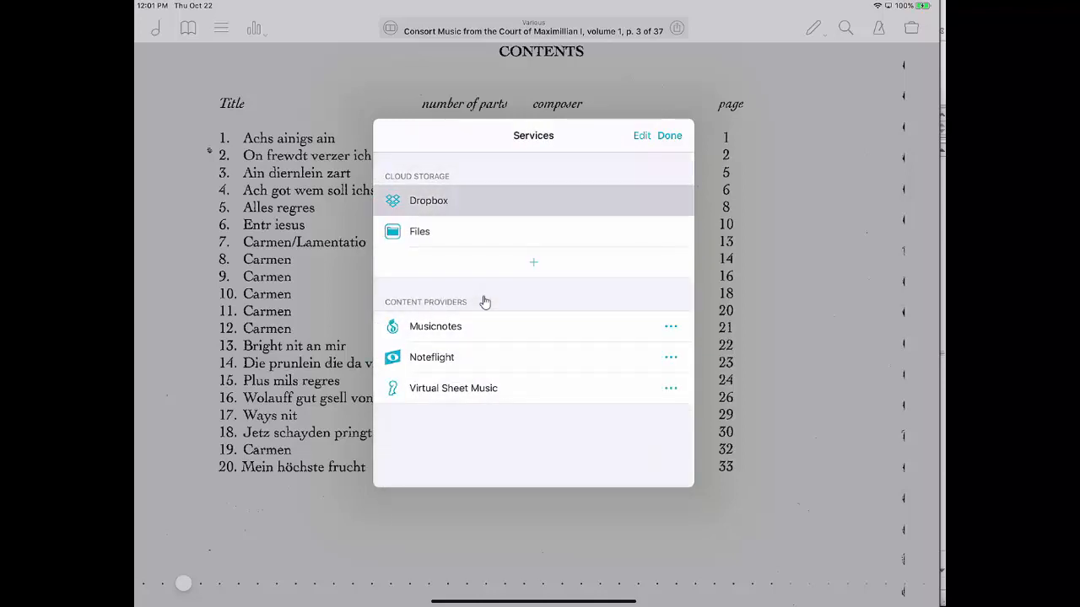
{"action": "left_click", "coordinate": [428, 200]}
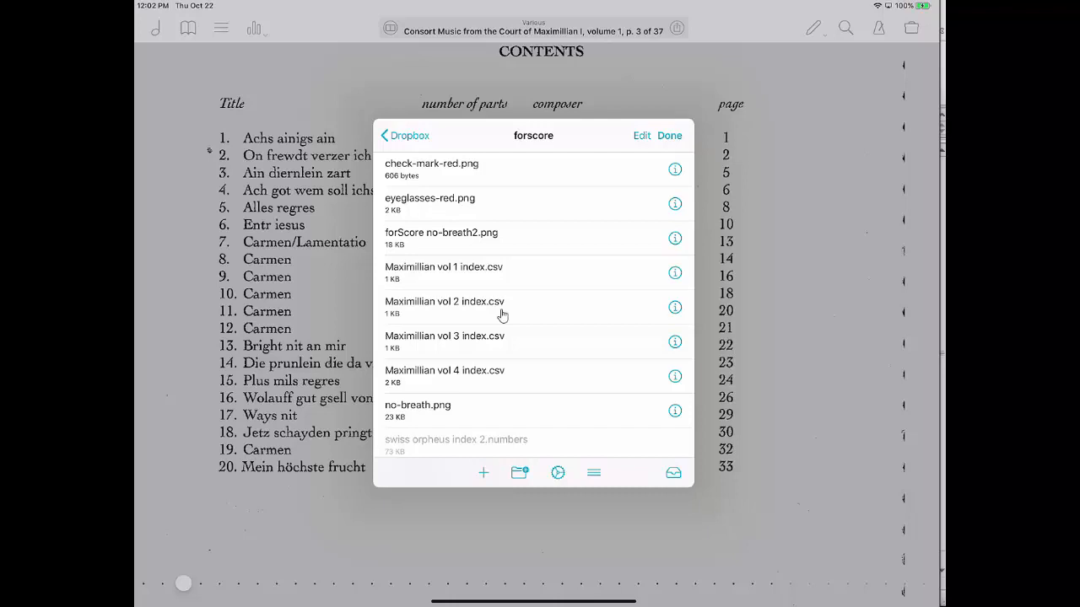
{"action": "left_click", "coordinate": [668, 135]}
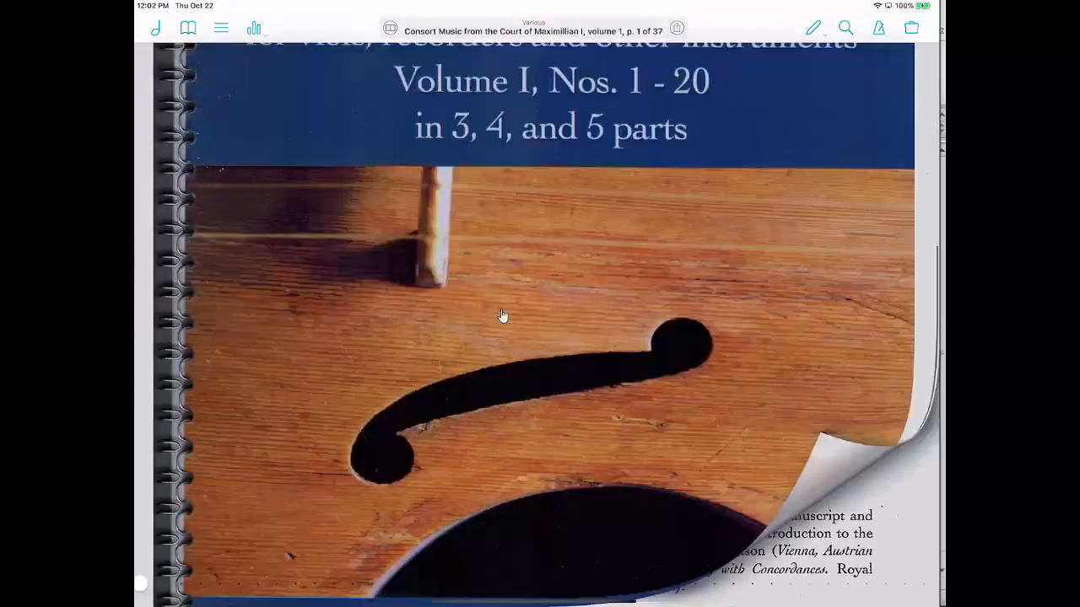
Step: Open the score's Bookmarks panel and show the Indexes list with the Maximillian CSVs
{"action": "scroll", "scroll_direction": "down", "scroll_amount": 3}
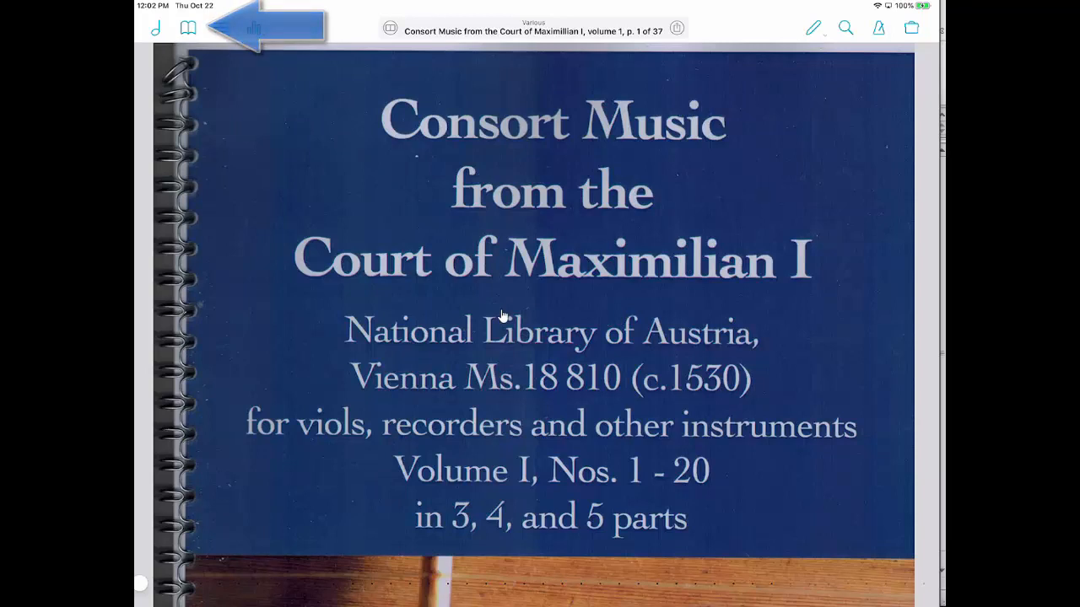
{"action": "left_click", "coordinate": [188, 27]}
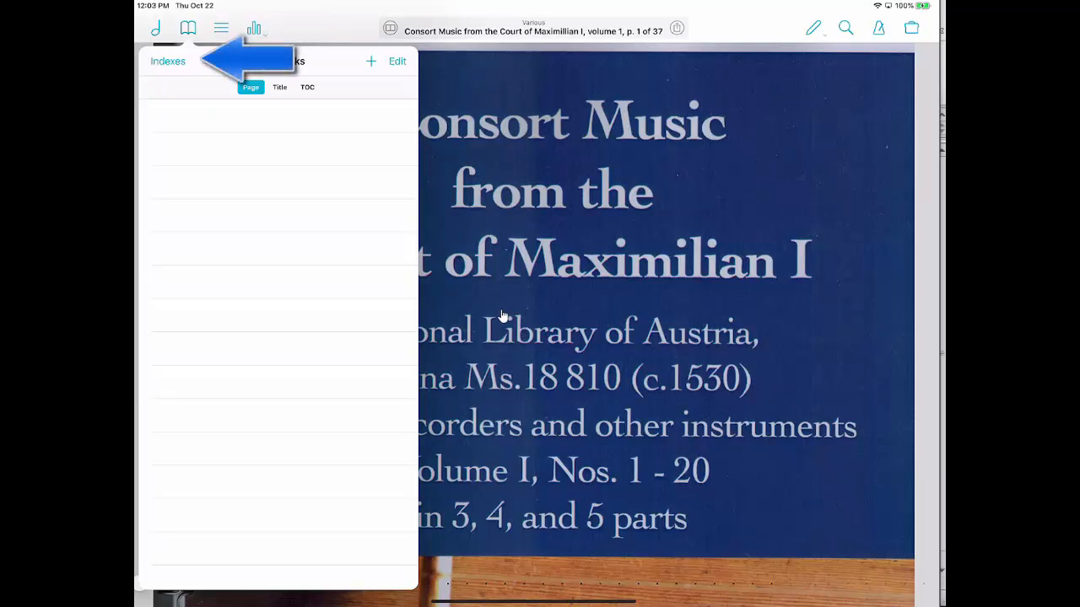
{"action": "left_click", "coordinate": [167, 61]}
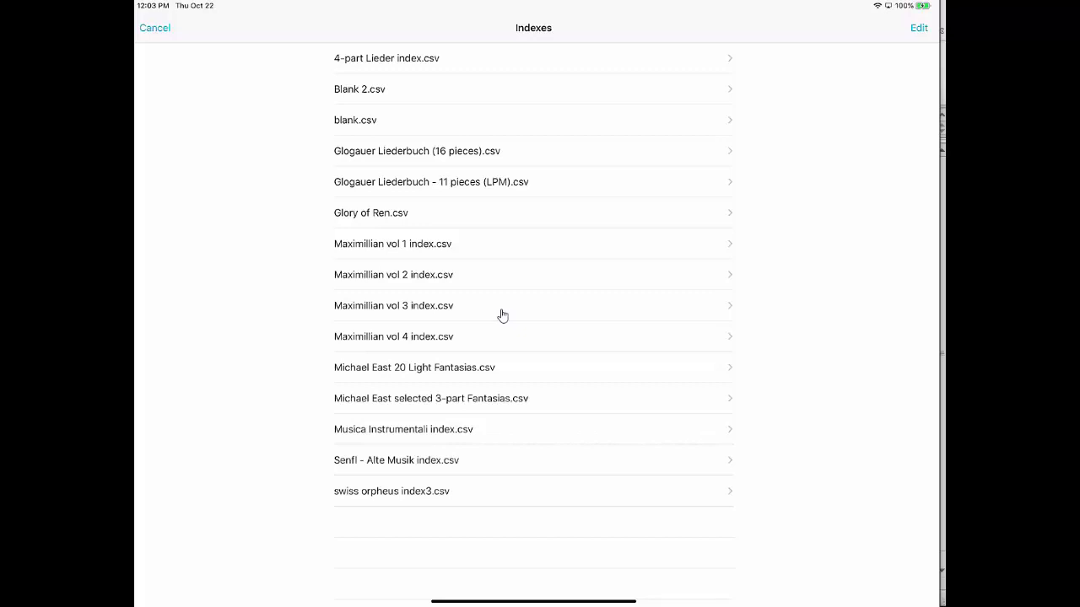
Step: Map the vol 1 index values to Title, Start Page and End Page
{"action": "left_click", "coordinate": [392, 244]}
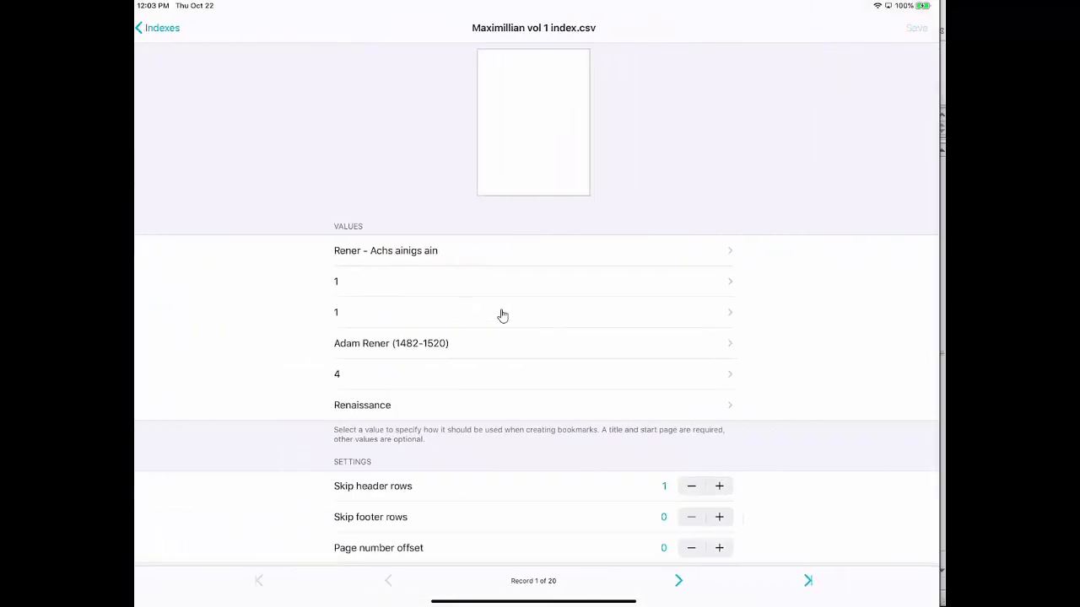
{"action": "mouse_move", "coordinate": [580, 271]}
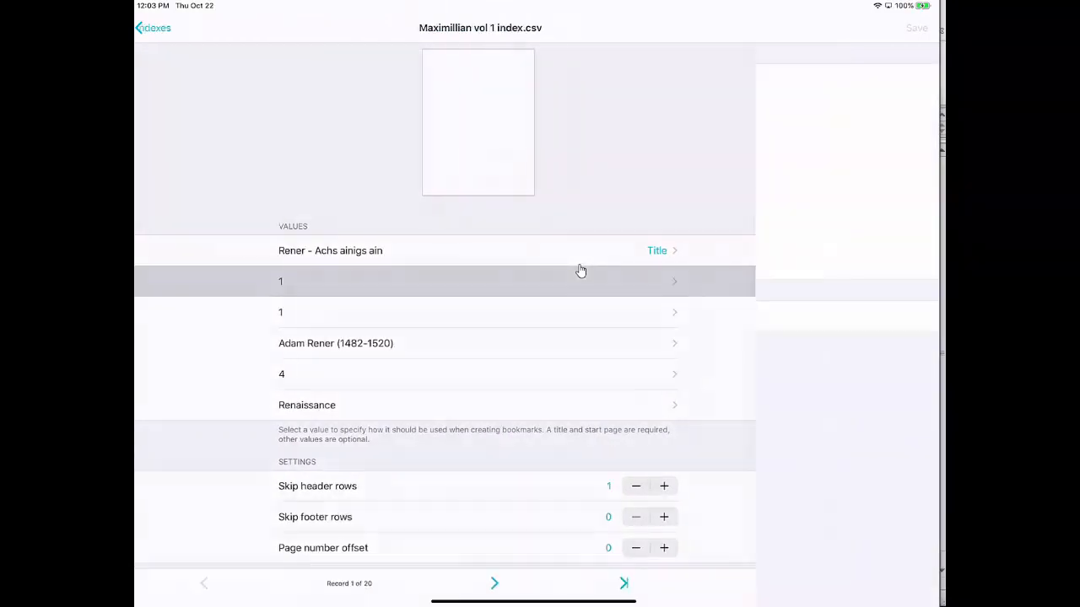
{"action": "left_click", "coordinate": [476, 280]}
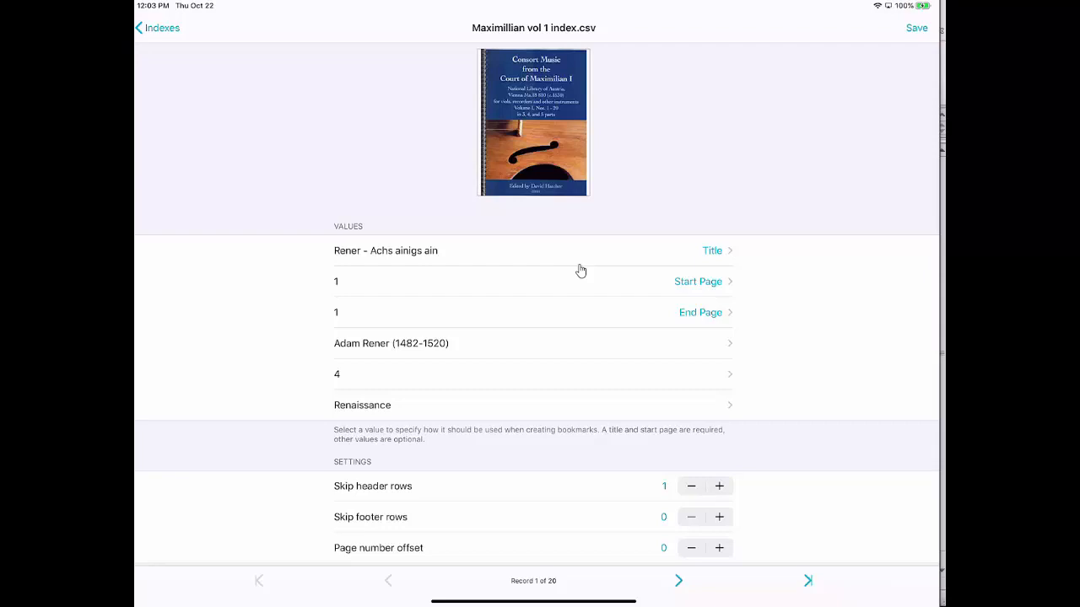
{"action": "left_click", "coordinate": [711, 251]}
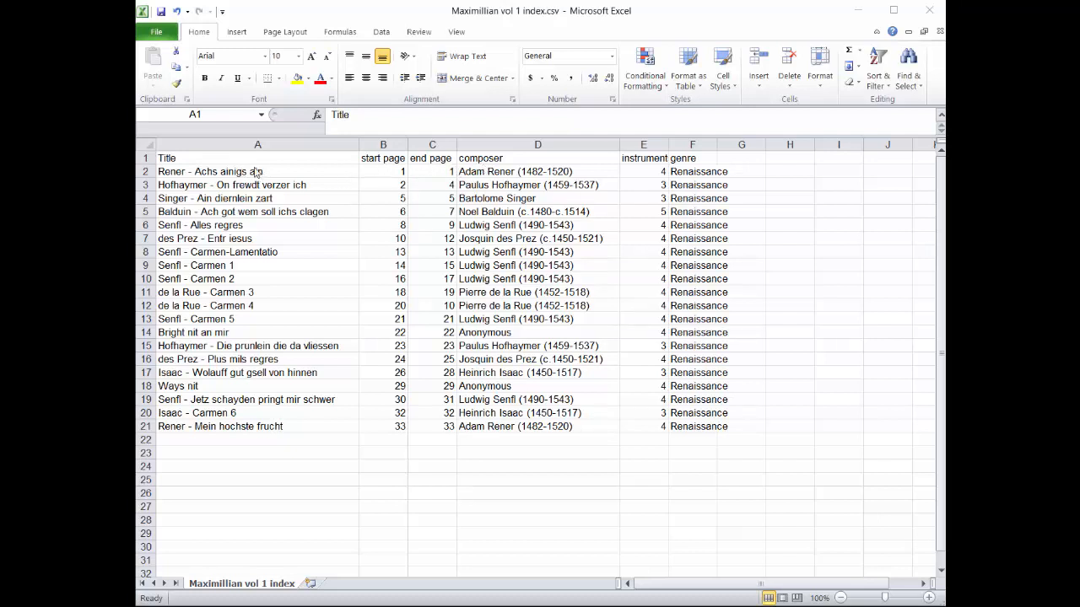
{"action": "mouse_move", "coordinate": [414, 433]}
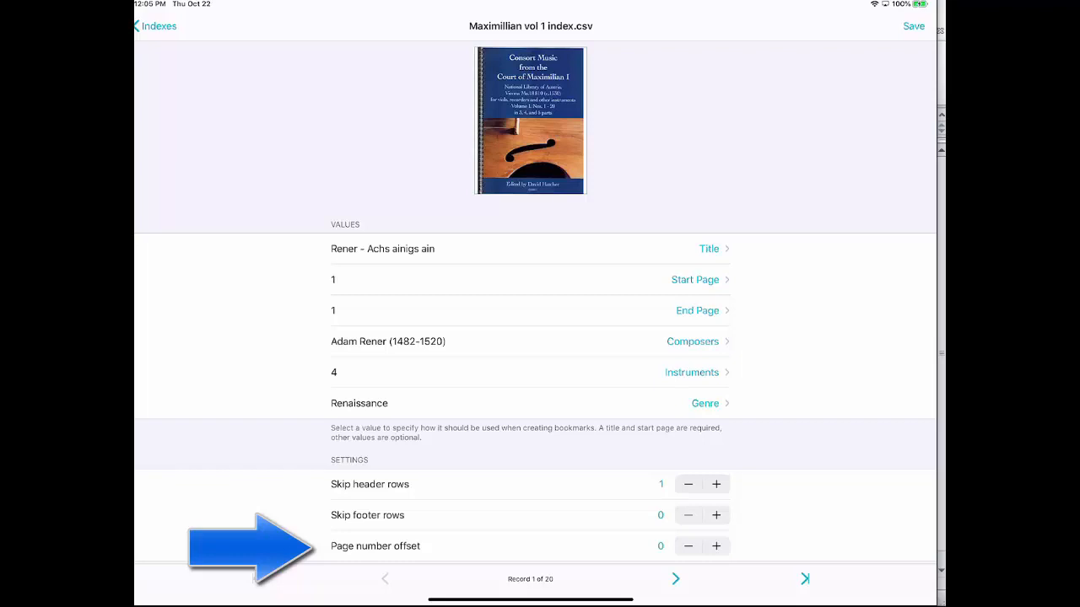
Step: Raise the vol 1 index's page number offset to 3
{"action": "left_click", "coordinate": [716, 546]}
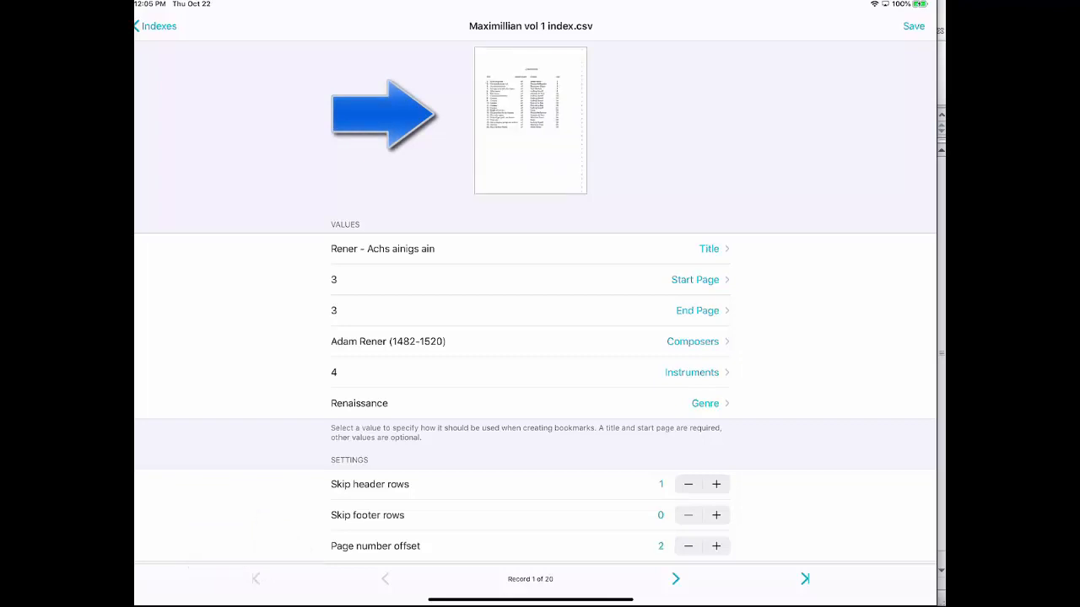
{"action": "left_click", "coordinate": [716, 546]}
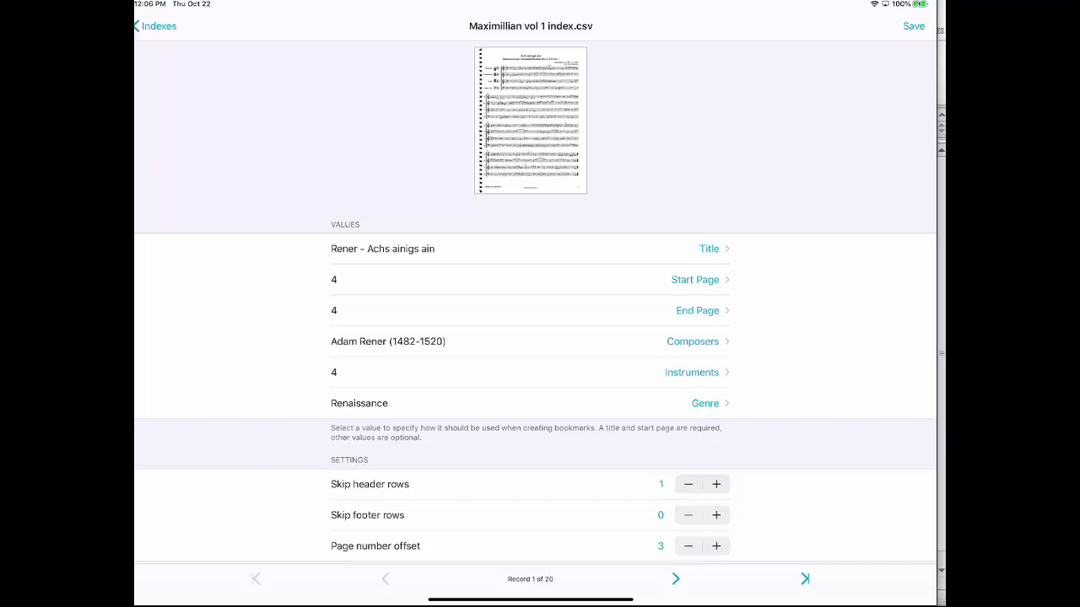
Step: Save the index into 20 bookmarks, open 'Bright nit an mir', and scroll the bookmark list
{"action": "left_click", "coordinate": [154, 25]}
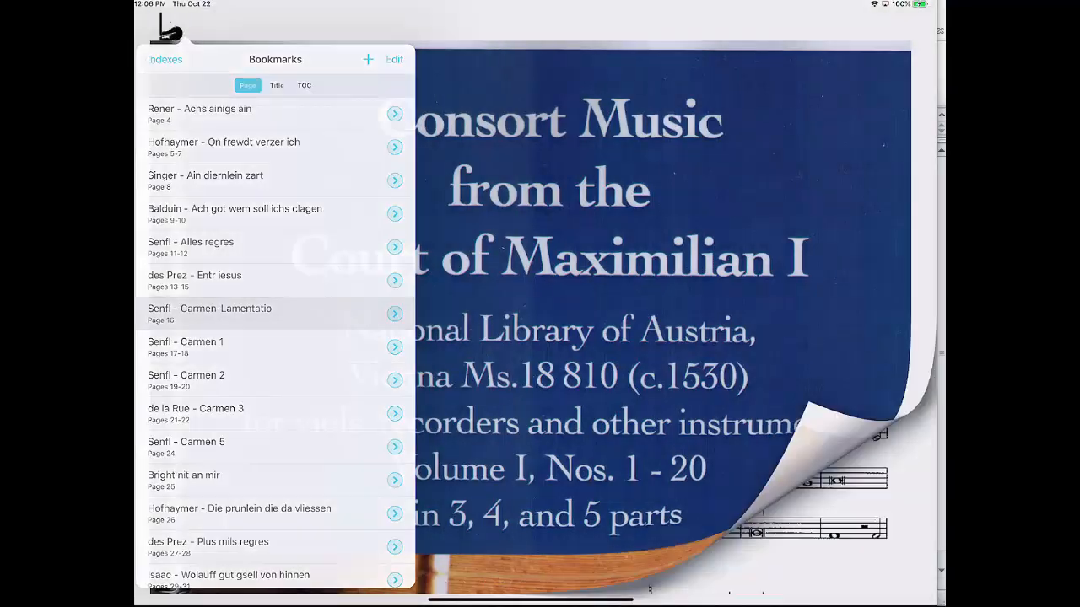
{"action": "left_click", "coordinate": [209, 313]}
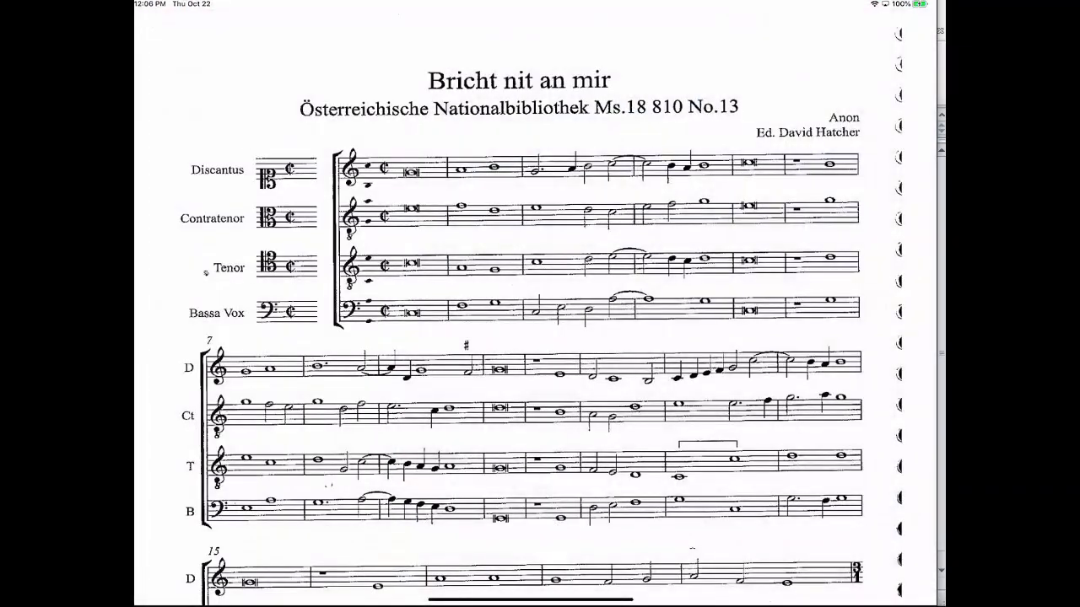
{"action": "left_click", "coordinate": [185, 25]}
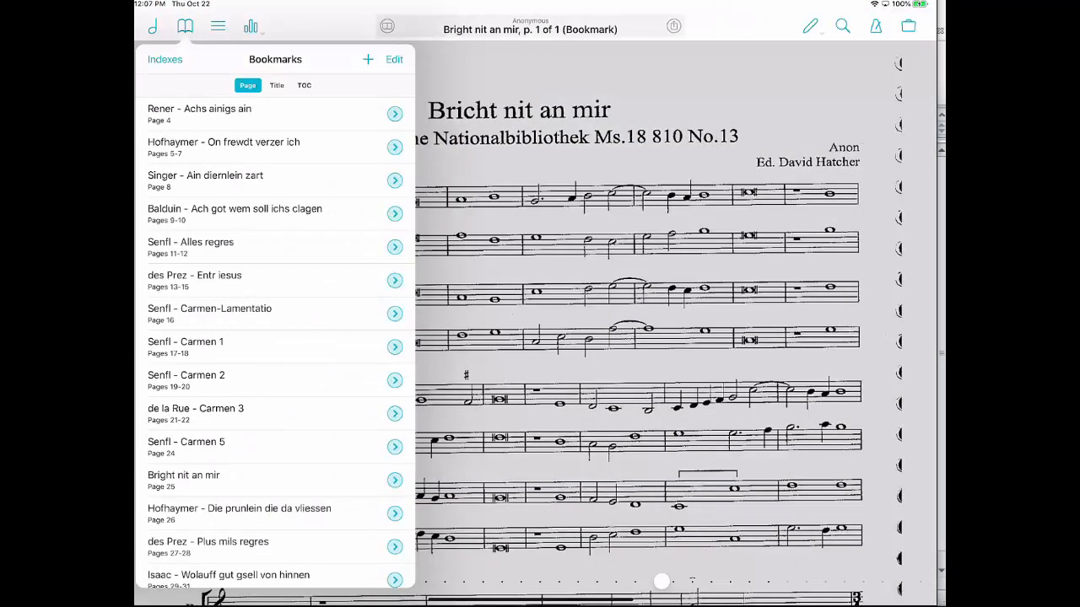
{"action": "scroll", "scroll_direction": "down", "scroll_amount": 3}
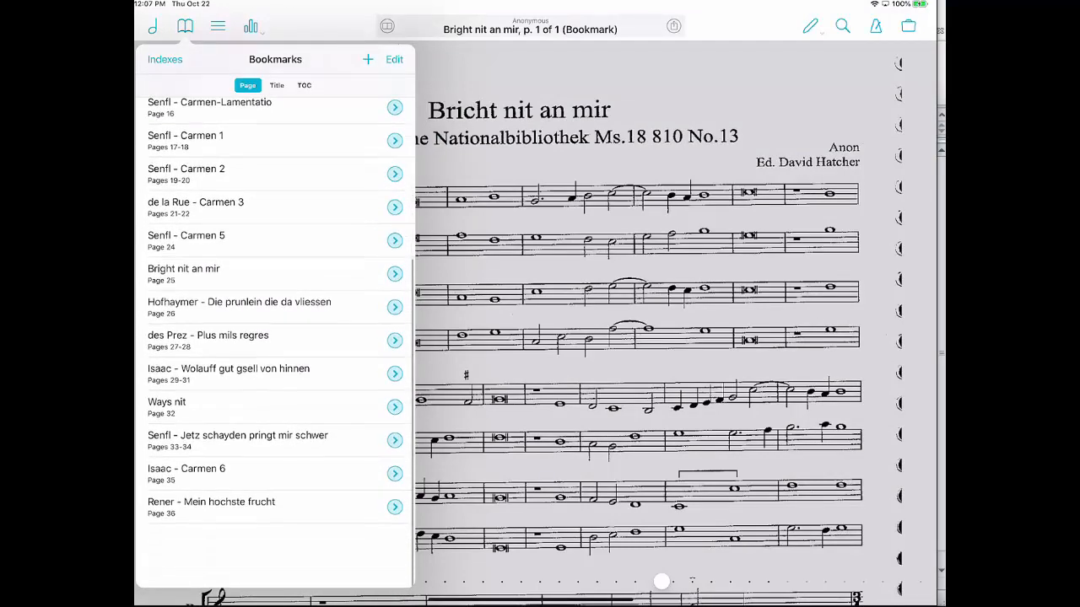
{"action": "scroll", "scroll_direction": "down", "scroll_amount": 3}
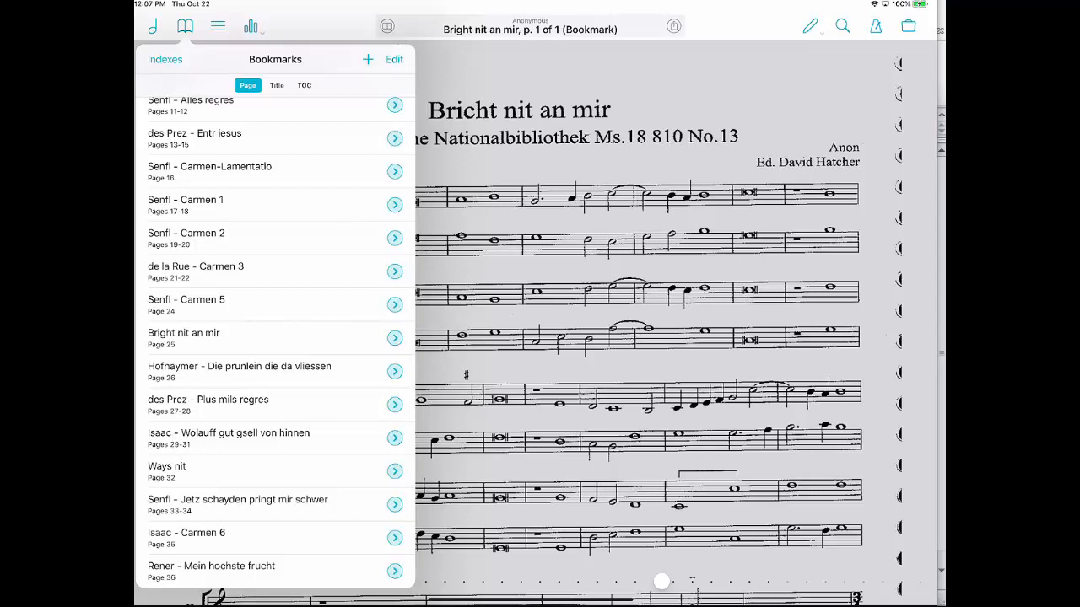
Step: Browse the library's Composers list to Adam Rener (1482-1520) and his two pieces
{"action": "left_click", "coordinate": [185, 26]}
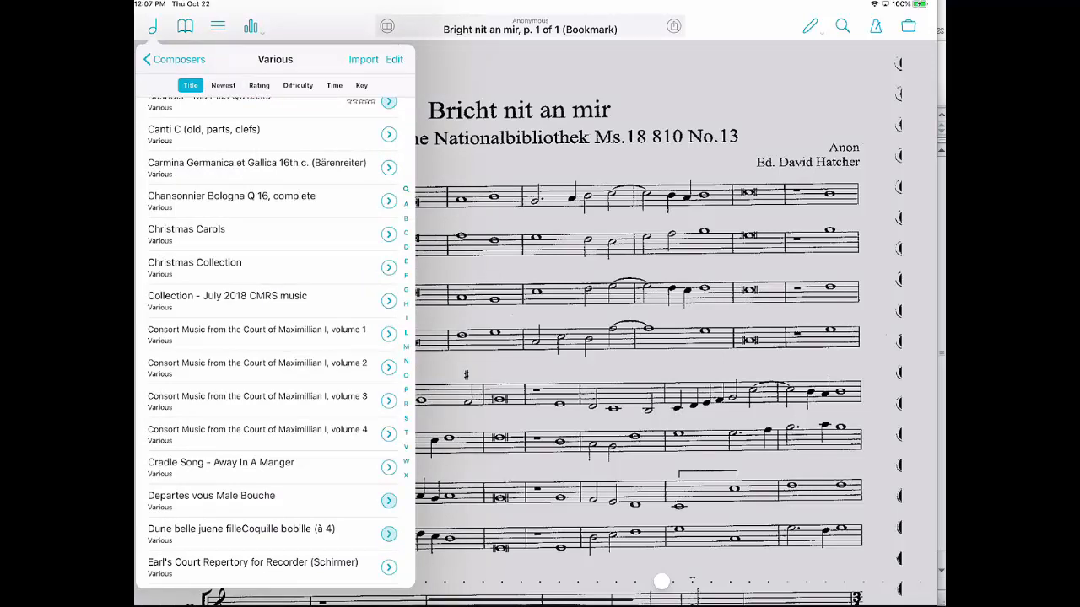
{"action": "left_click", "coordinate": [155, 59]}
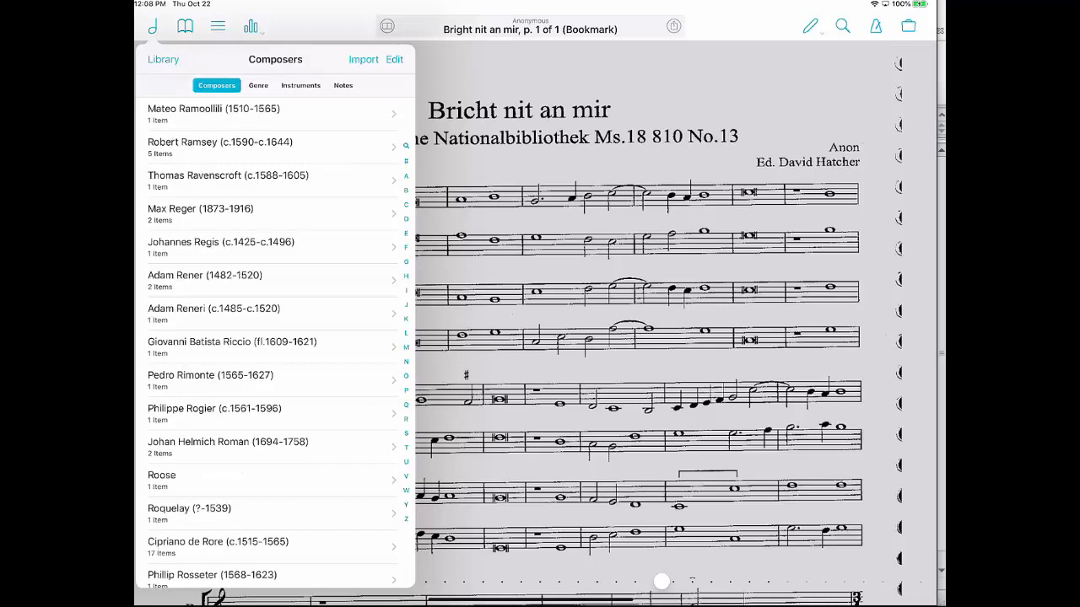
{"action": "left_click", "coordinate": [205, 280]}
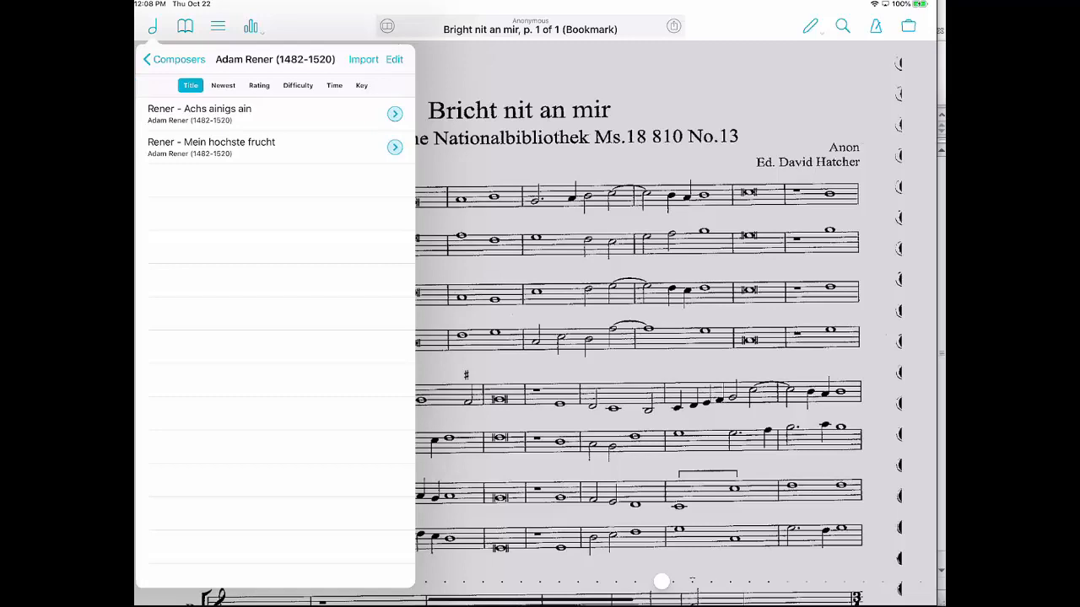